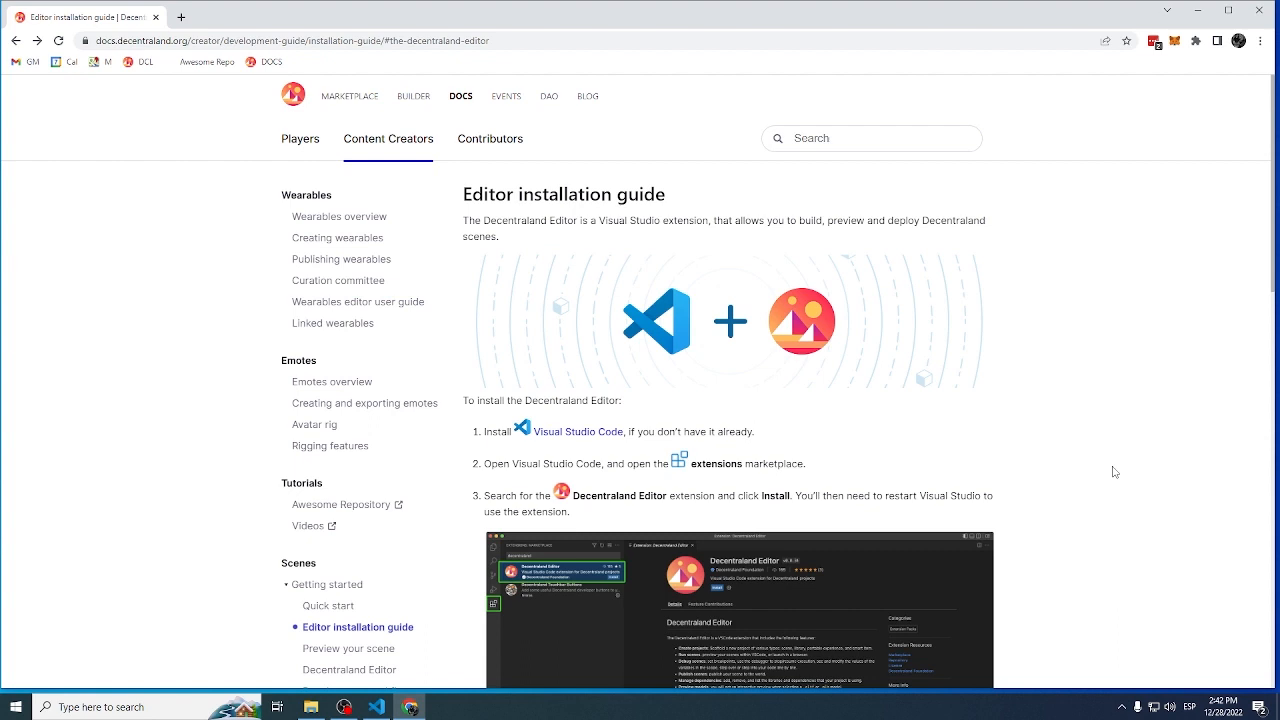
mouse_move(996, 458)
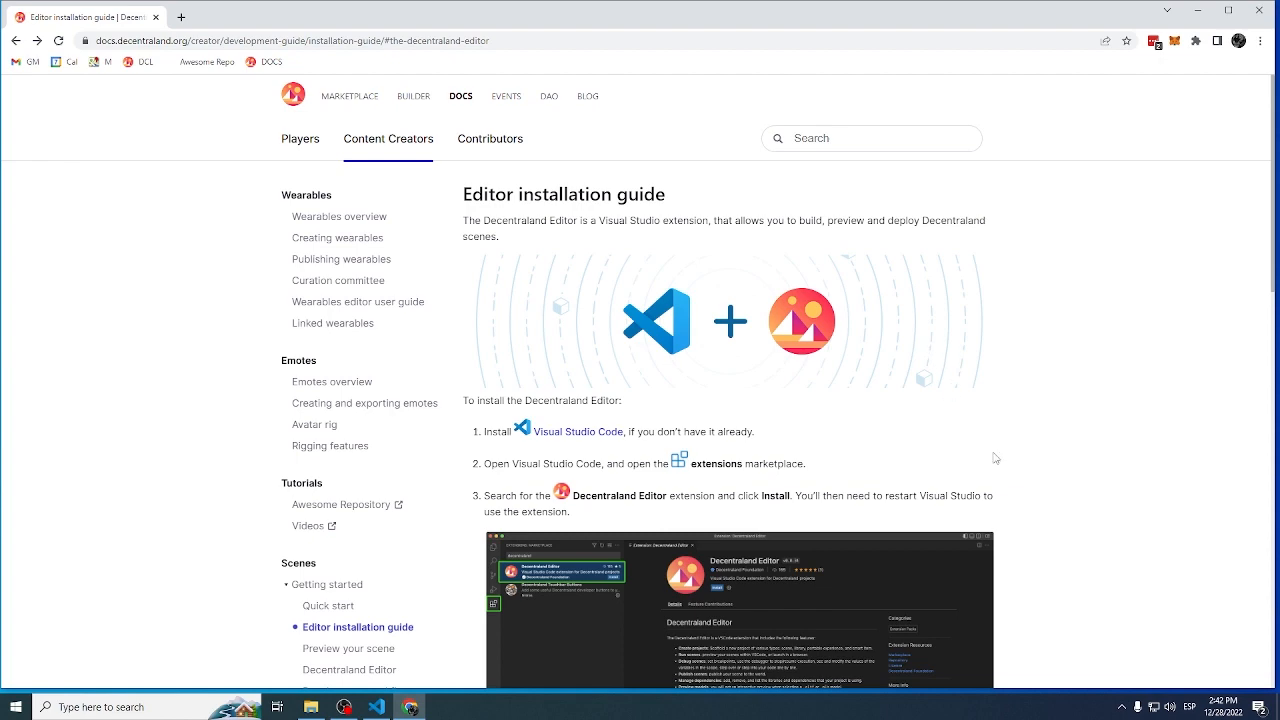
- Bring up the link options for the 'Visual Studio Code' link in step 1 of the guide
scroll(down, 3)
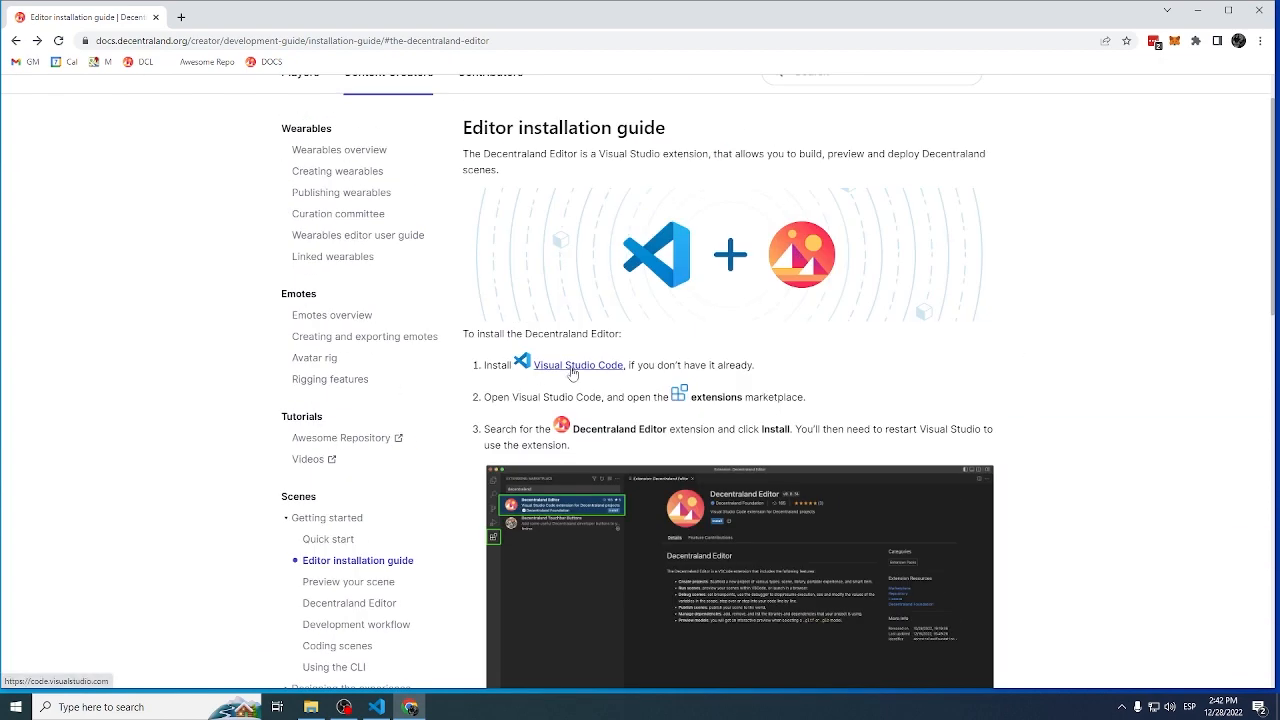
right_click(578, 364)
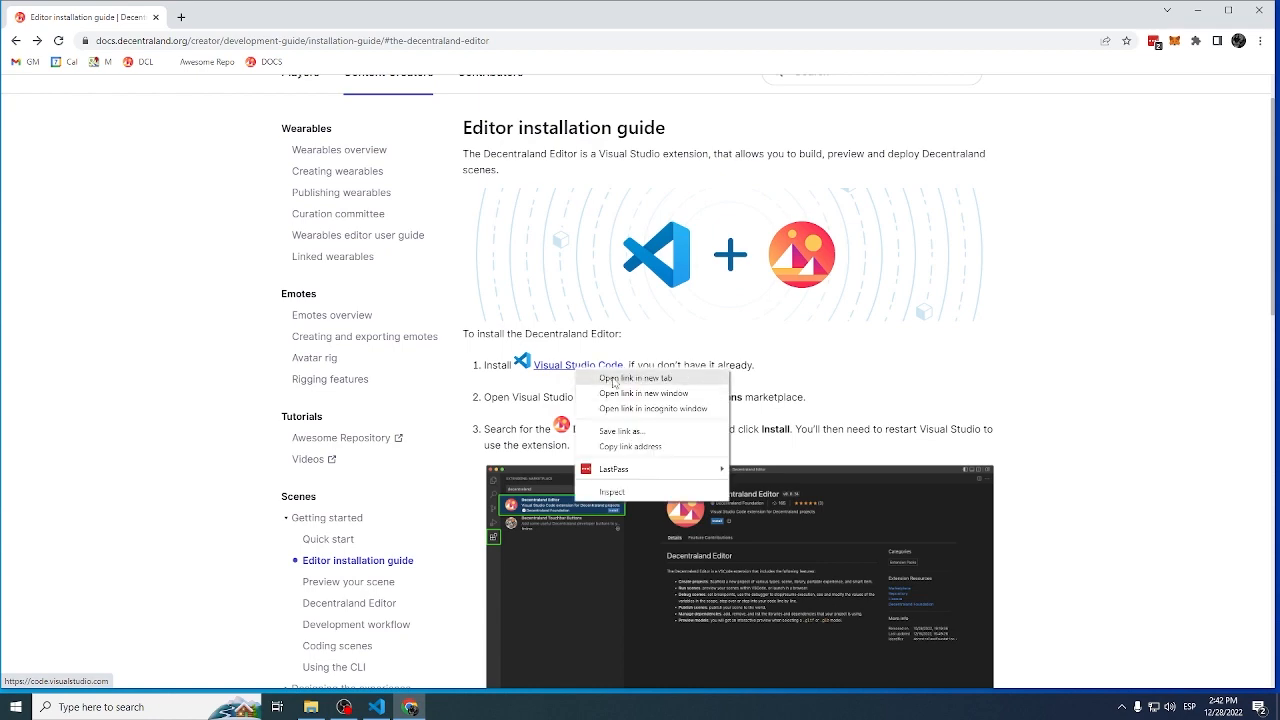
- Open code.visualstudio.com in a new Chrome tab and return to the installation guide tab
click(636, 378)
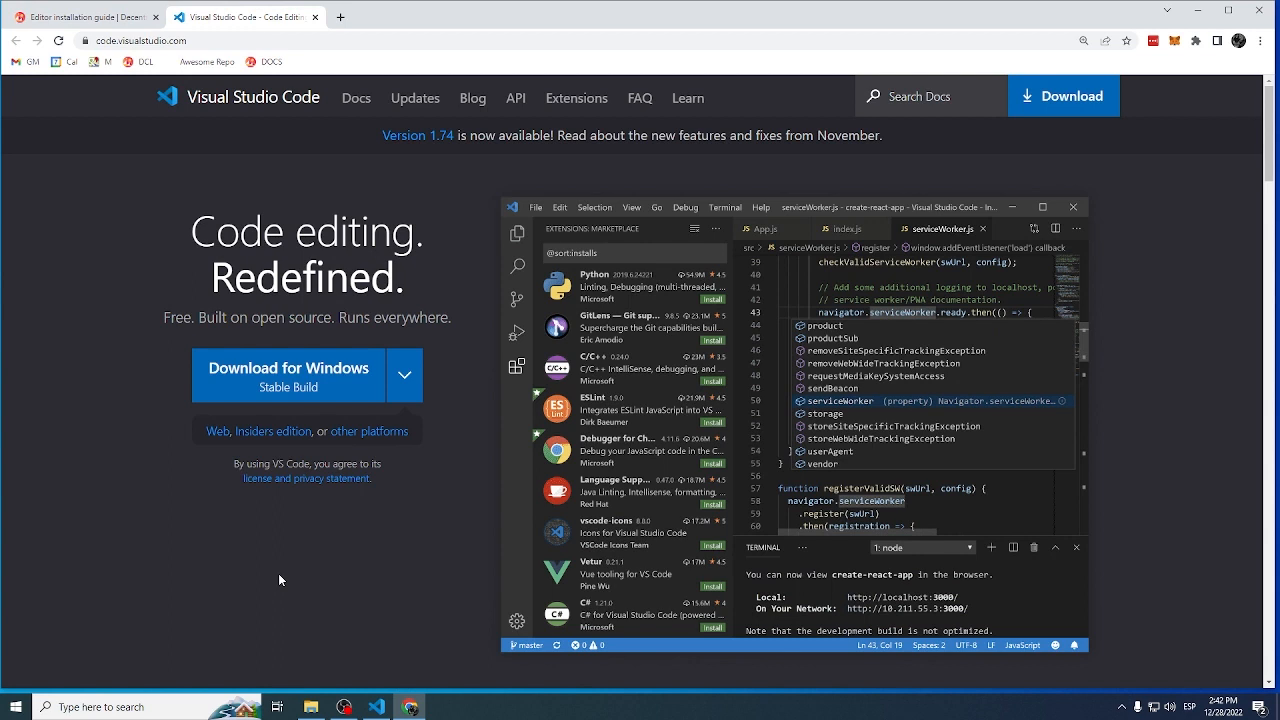
mouse_move(164, 438)
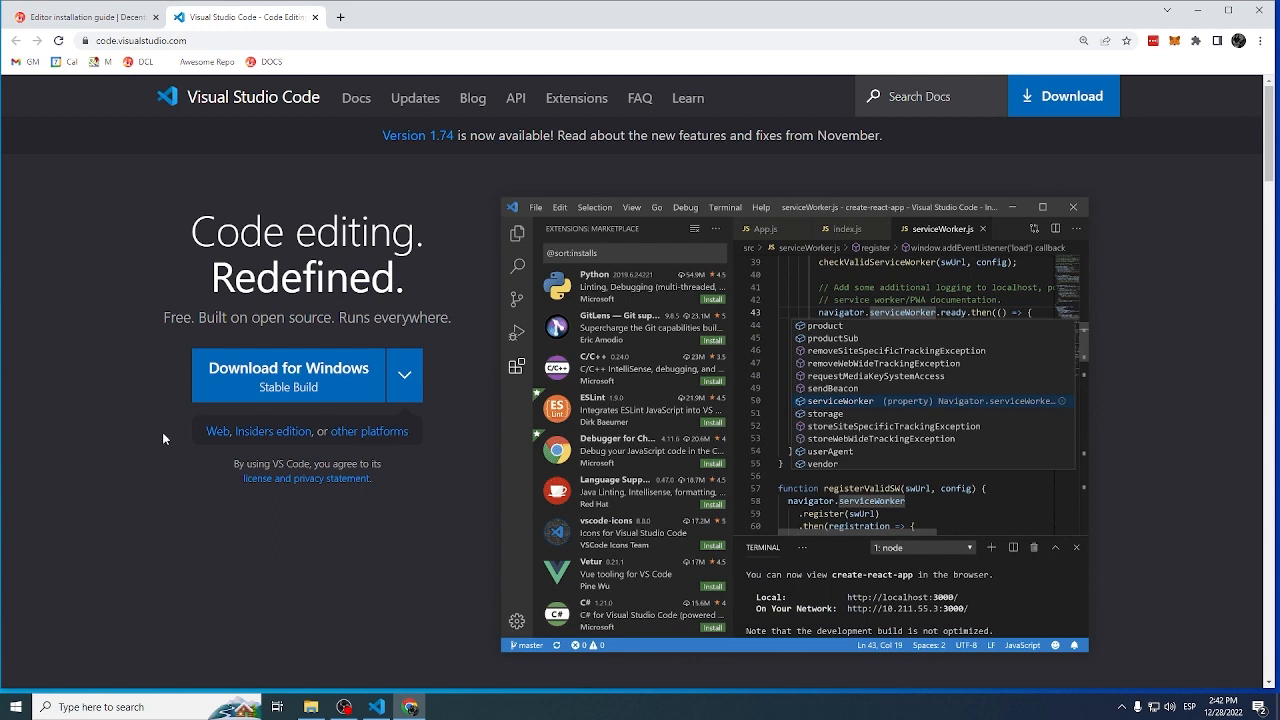
mouse_move(176, 488)
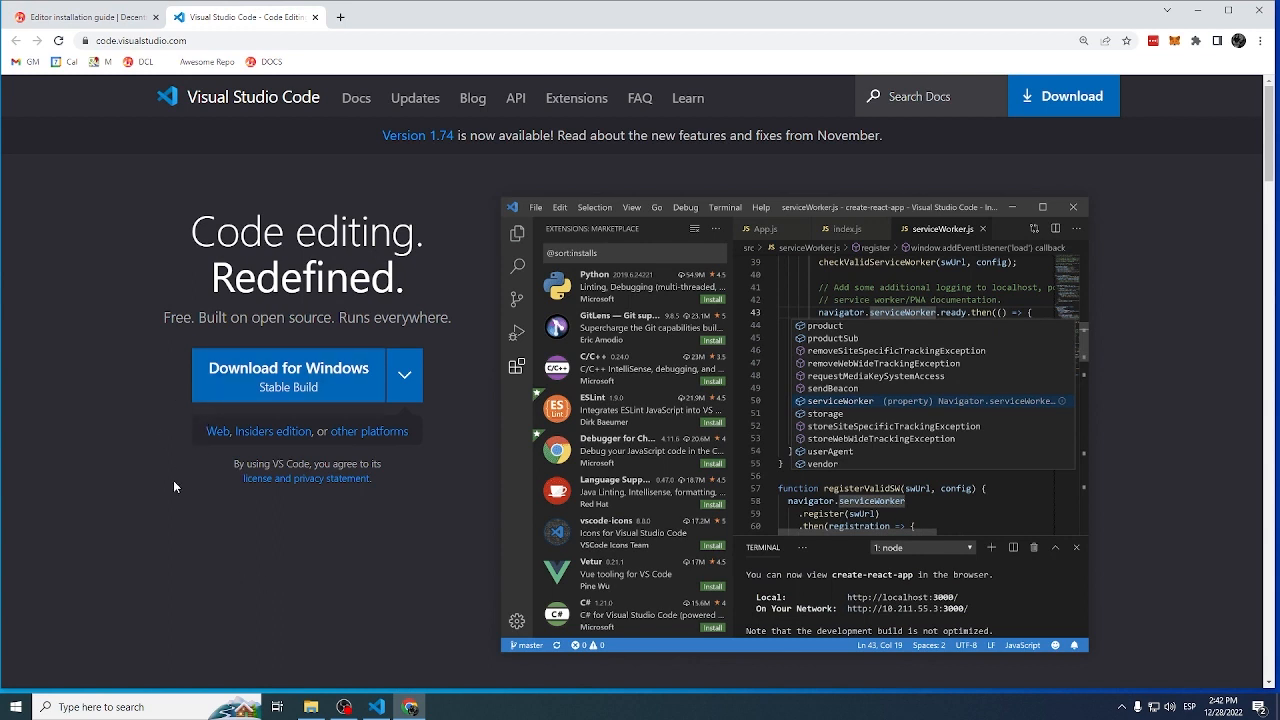
mouse_move(230, 598)
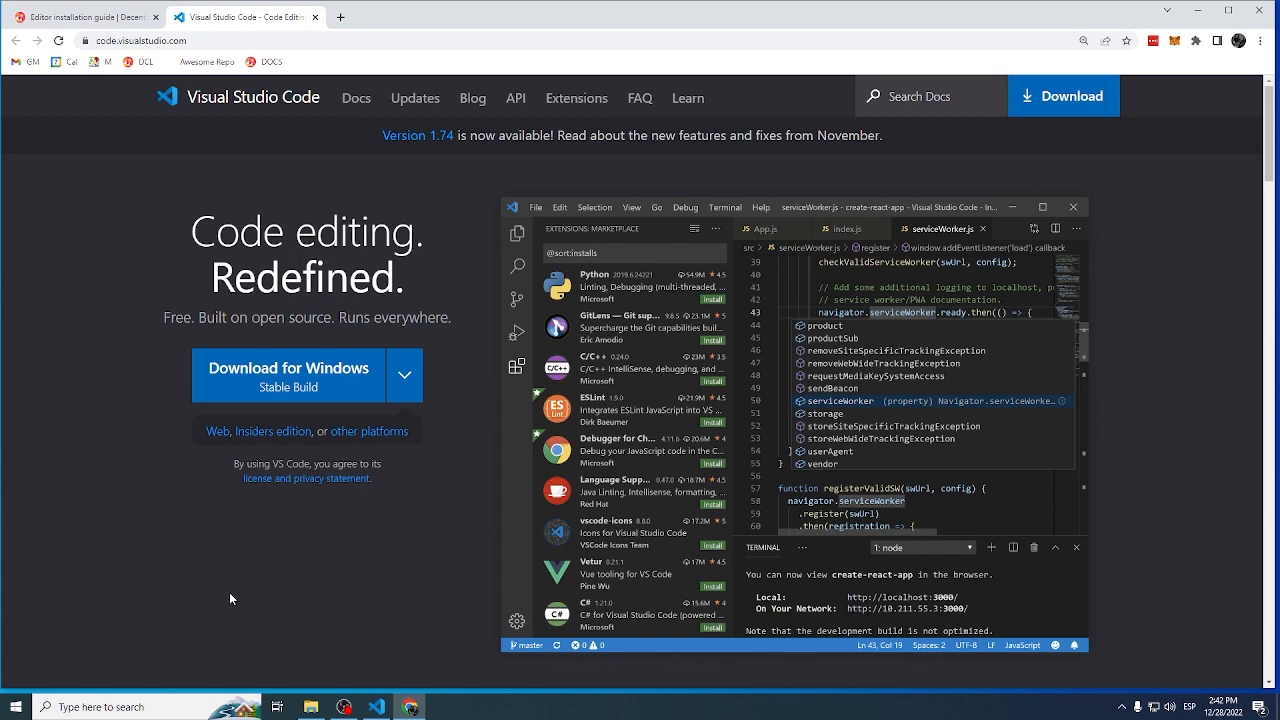
mouse_move(340, 490)
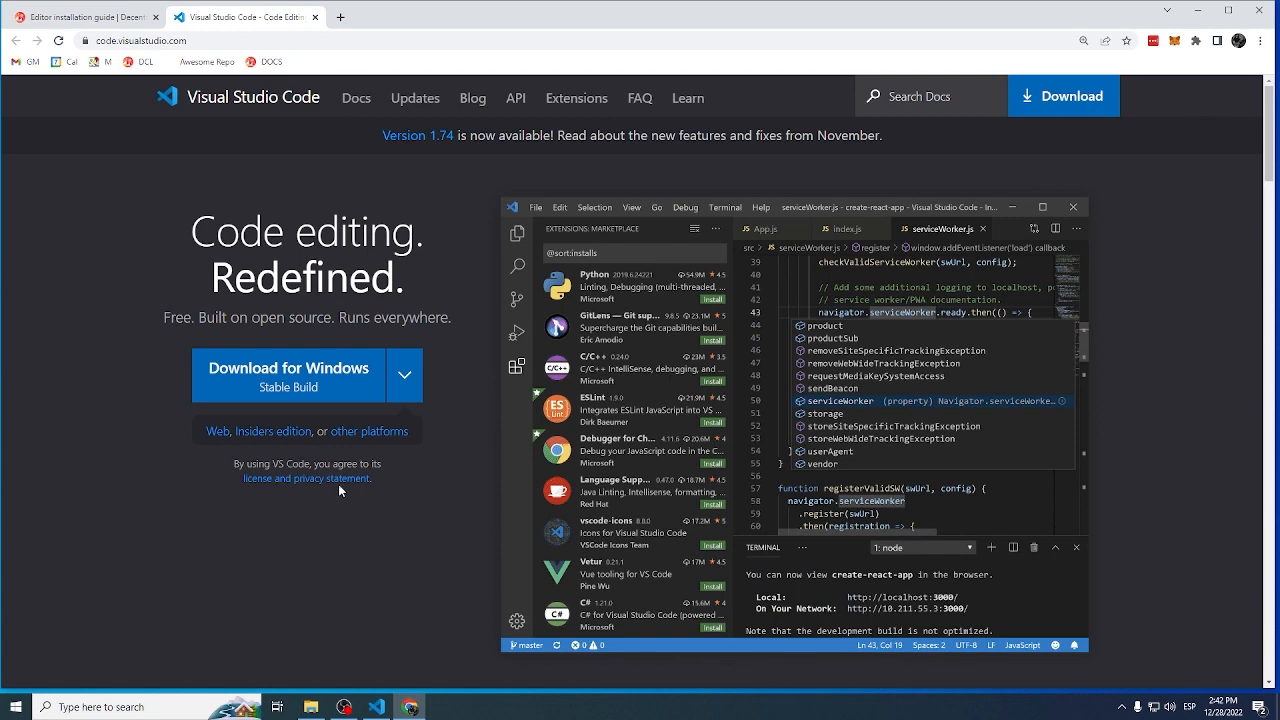
click(84, 16)
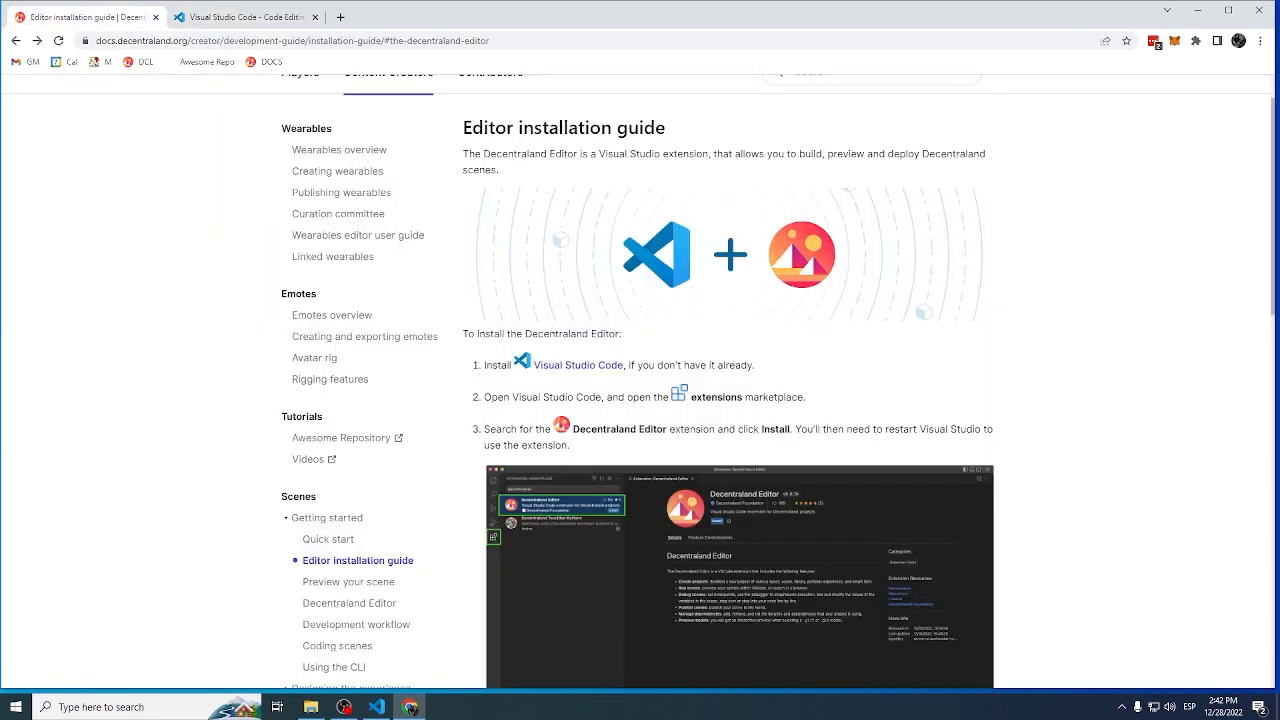
- Search the VS Code marketplace for 'dec' and install the Decentraland Editor extension
click(376, 708)
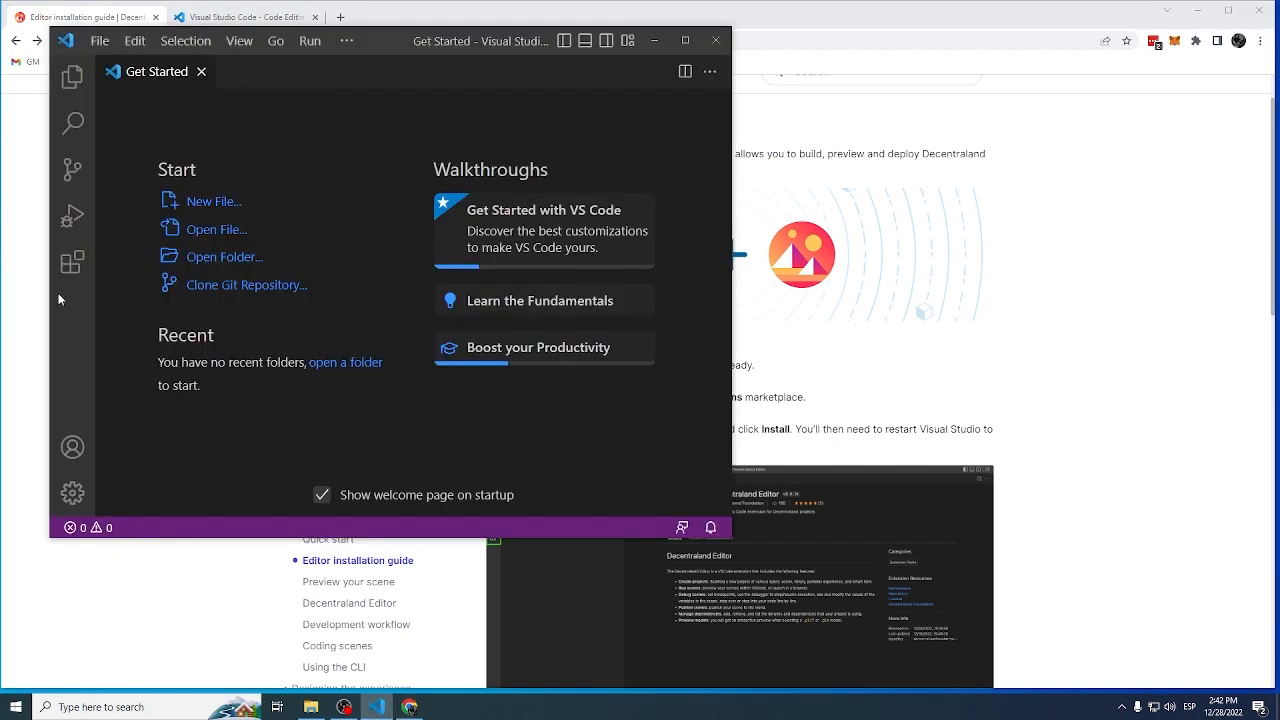
mouse_move(72, 262)
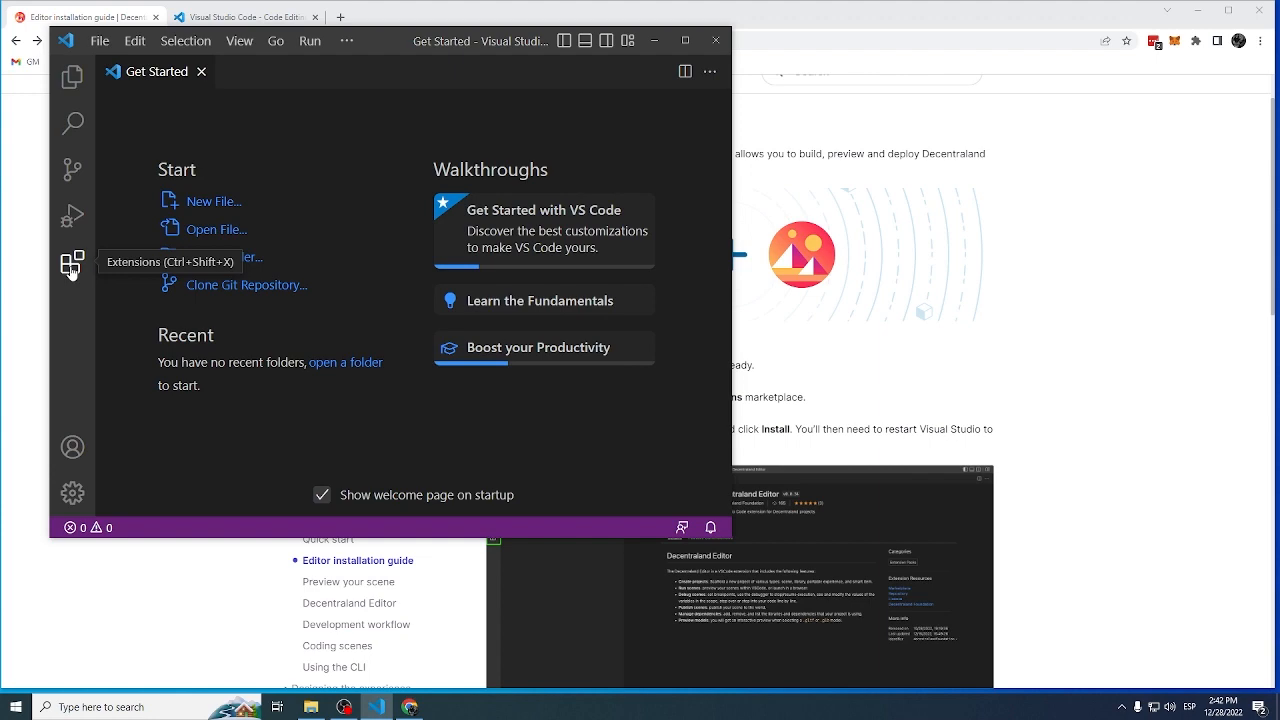
click(72, 264)
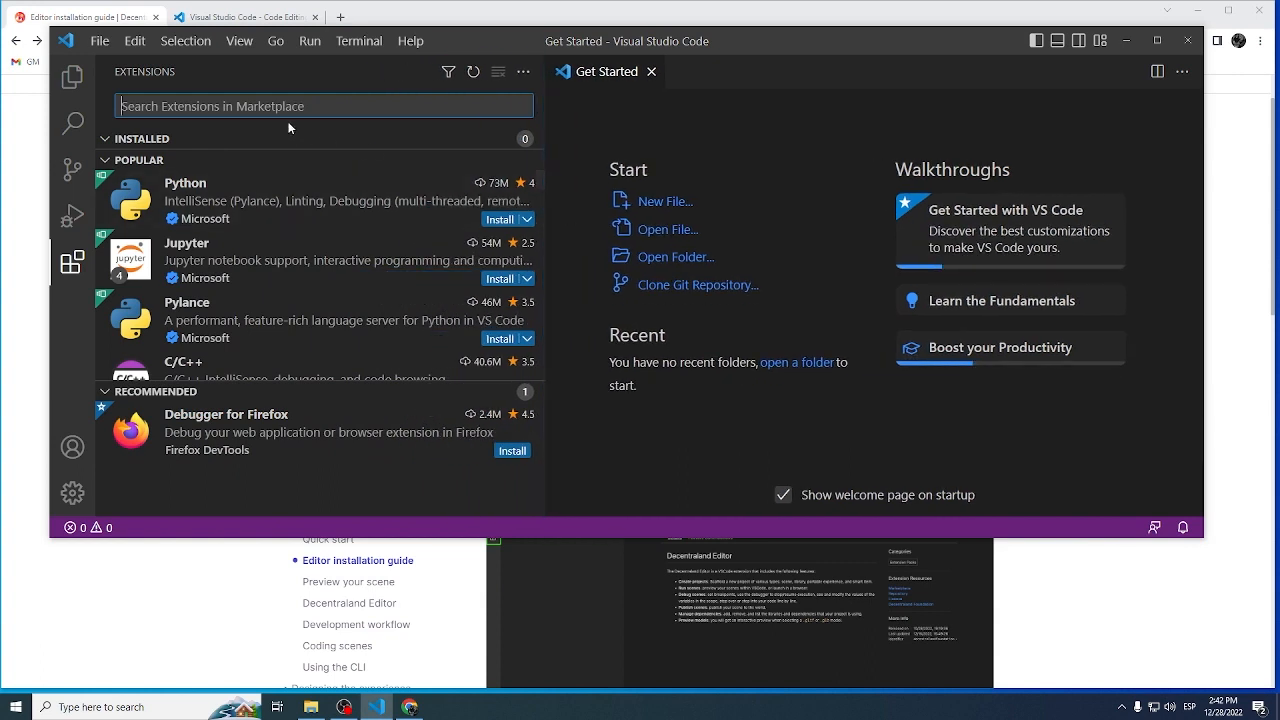
text(decentraland)
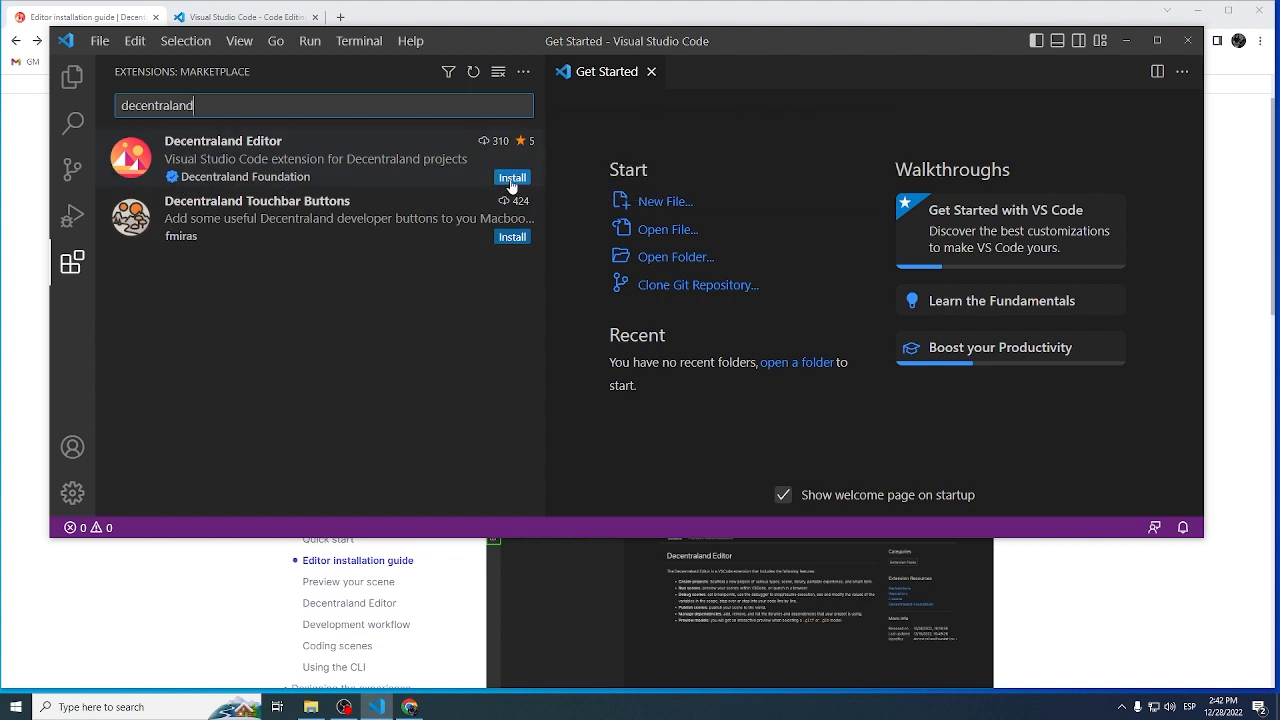
click(512, 176)
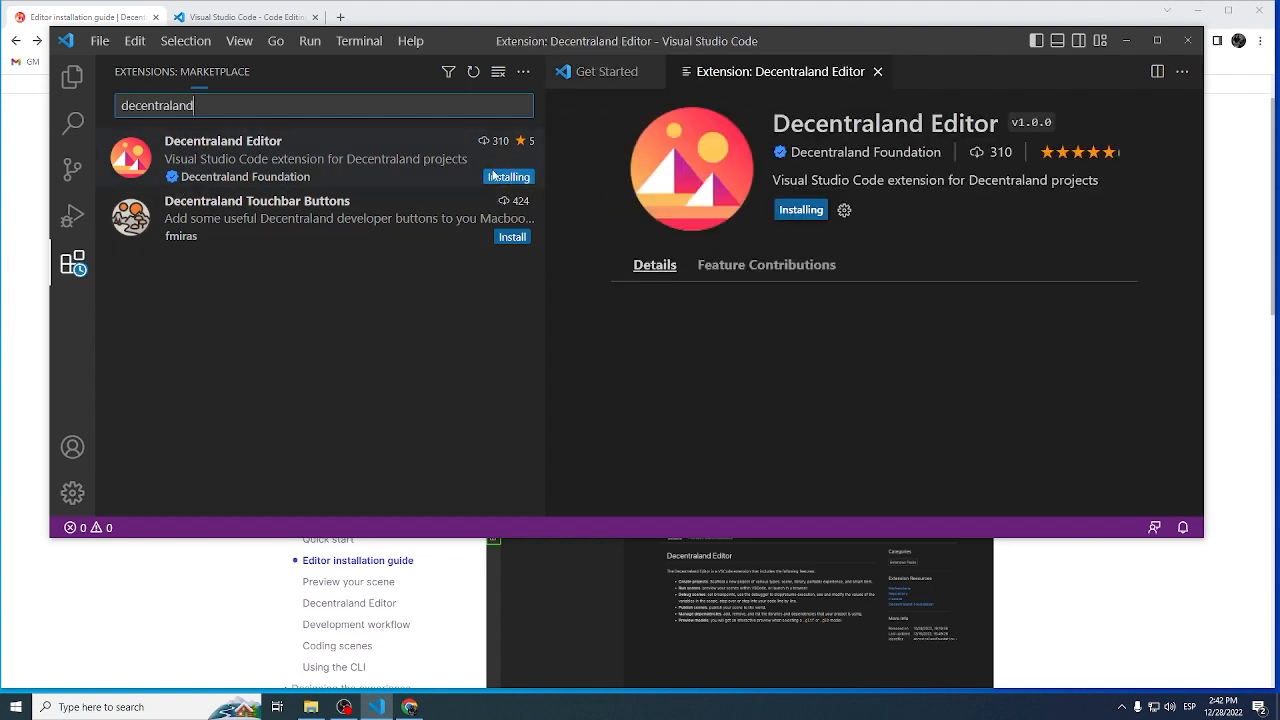
click(604, 72)
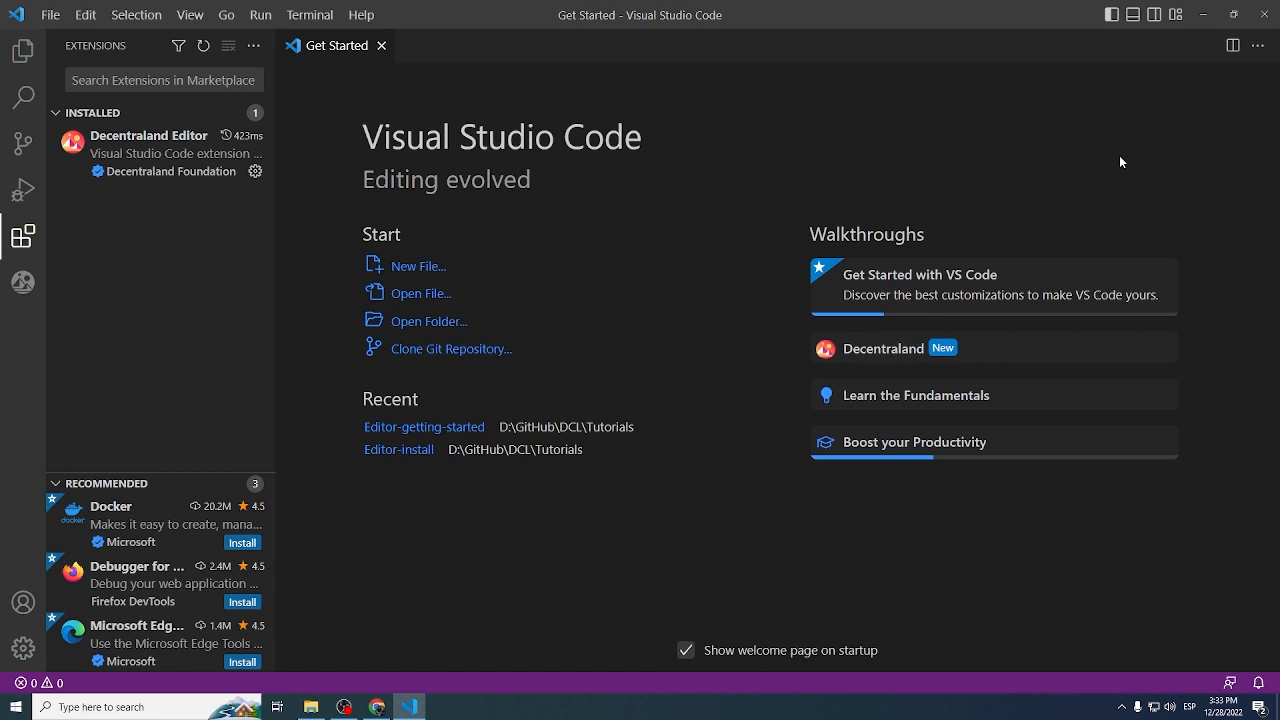
mouse_move(36, 340)
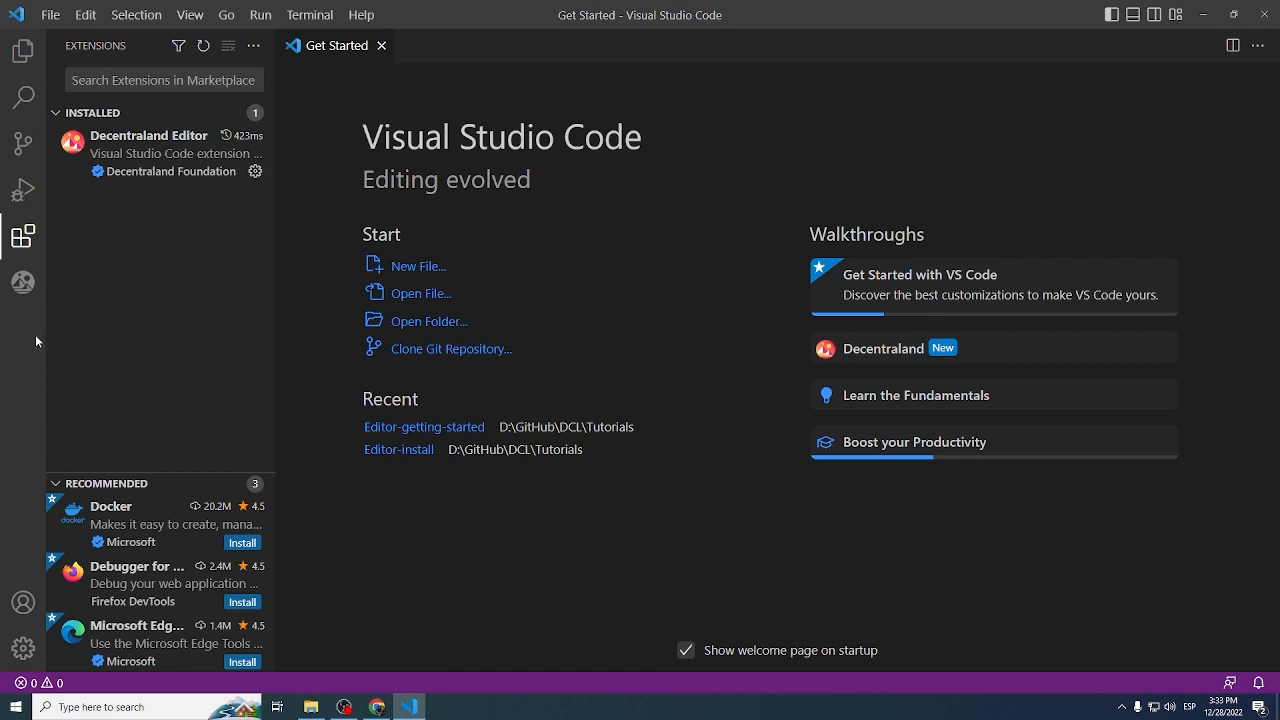
mouse_move(22, 280)
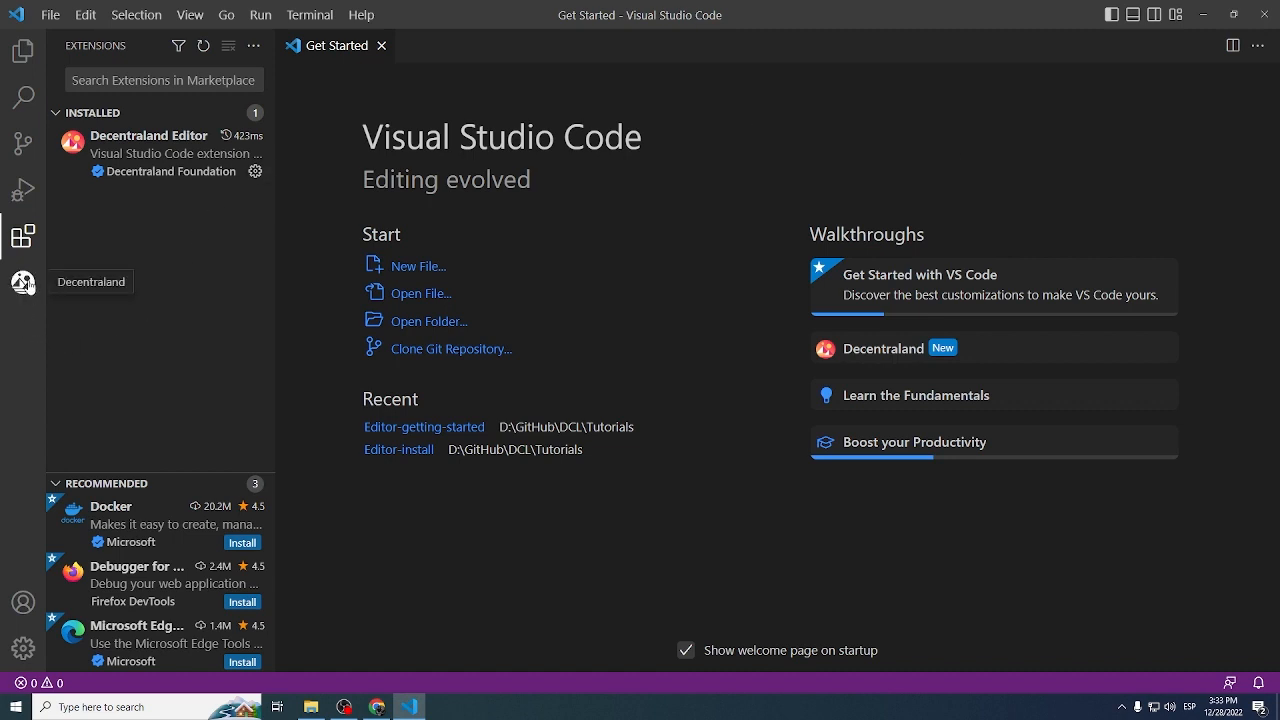
- Show the Decentraland panel and browse to D:\GitHub\DCL\Tutorials in the Open Folder dialog
click(22, 284)
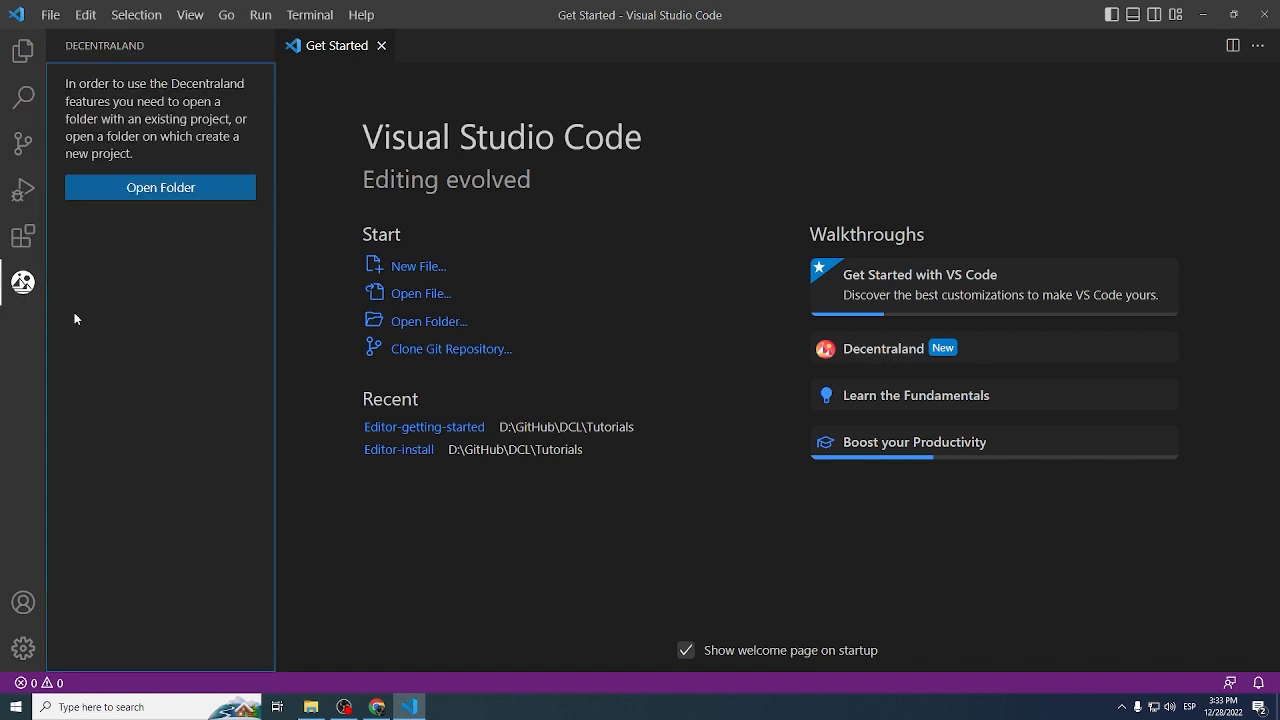
mouse_move(198, 258)
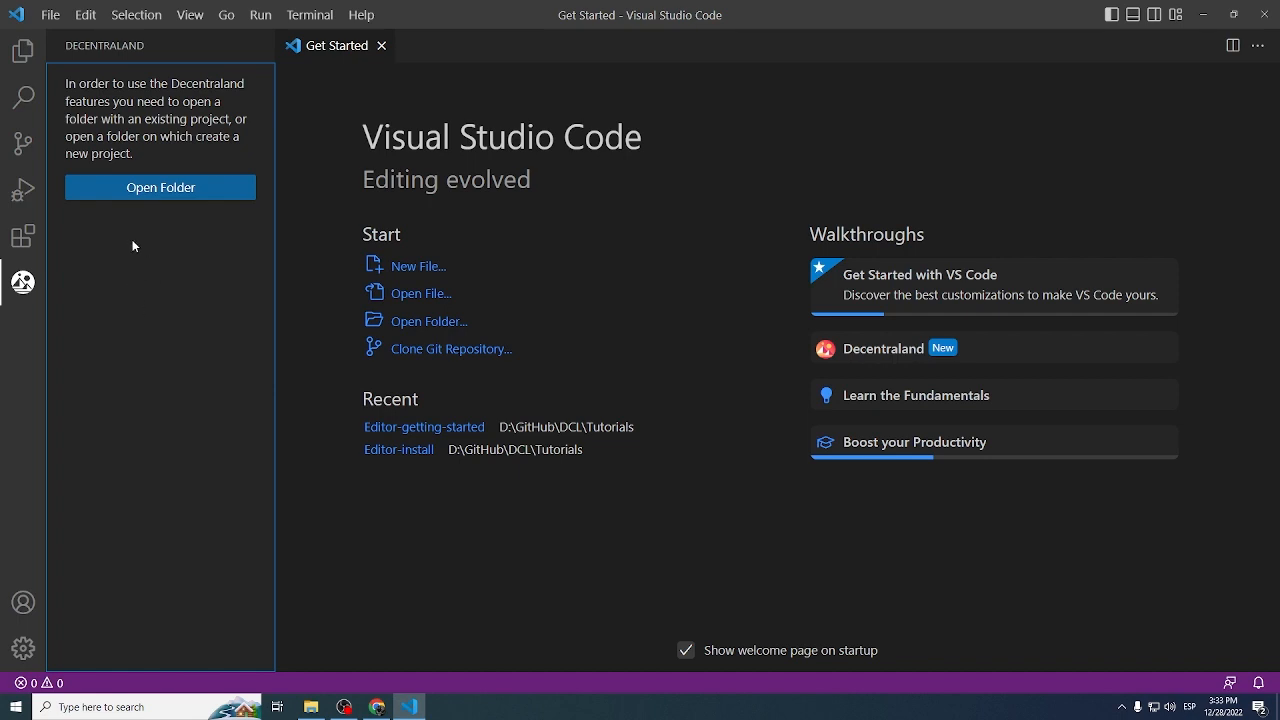
mouse_move(186, 286)
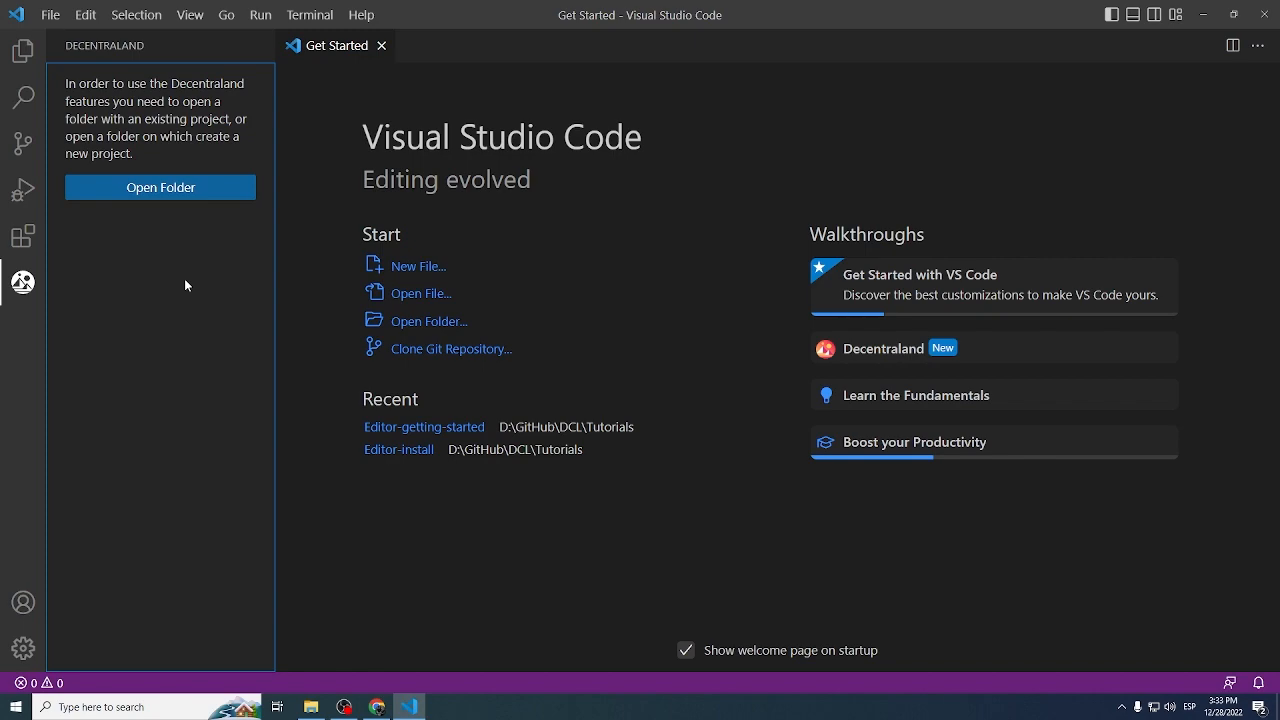
click(160, 188)
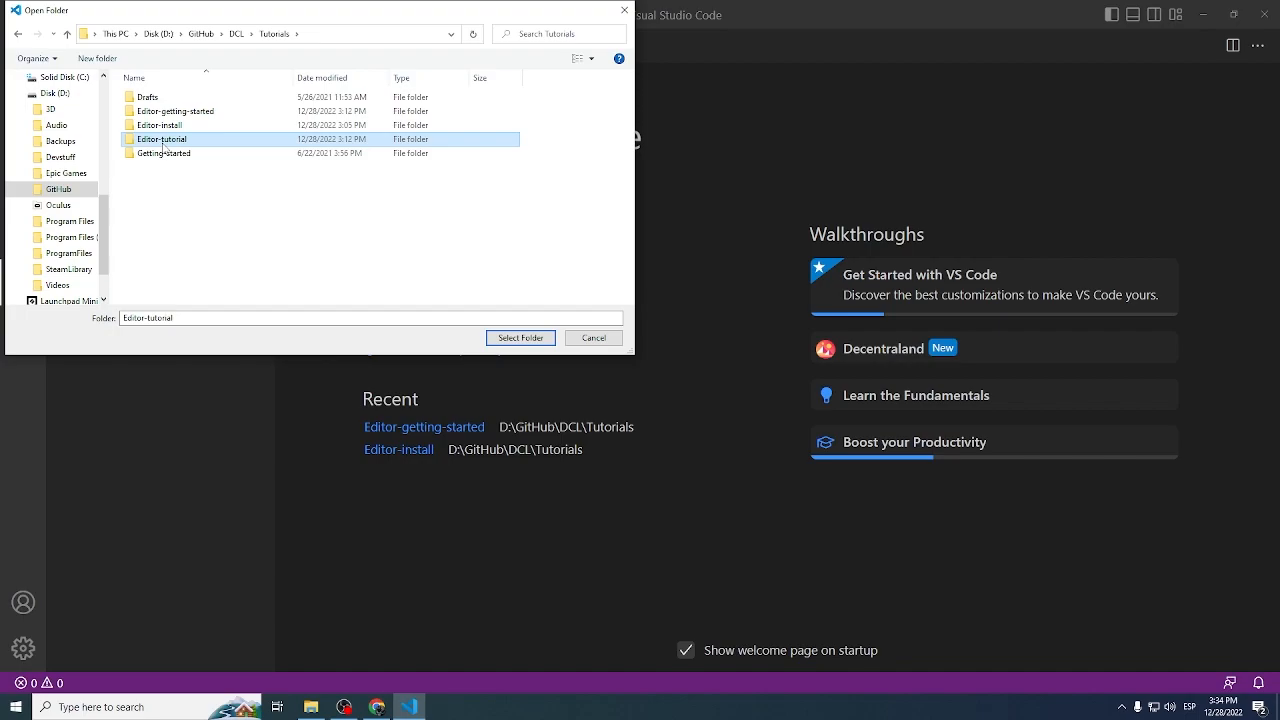
- Open and trust the Editor-tutorial folder, then show the Decentraland panel's Create Project offer
click(520, 336)
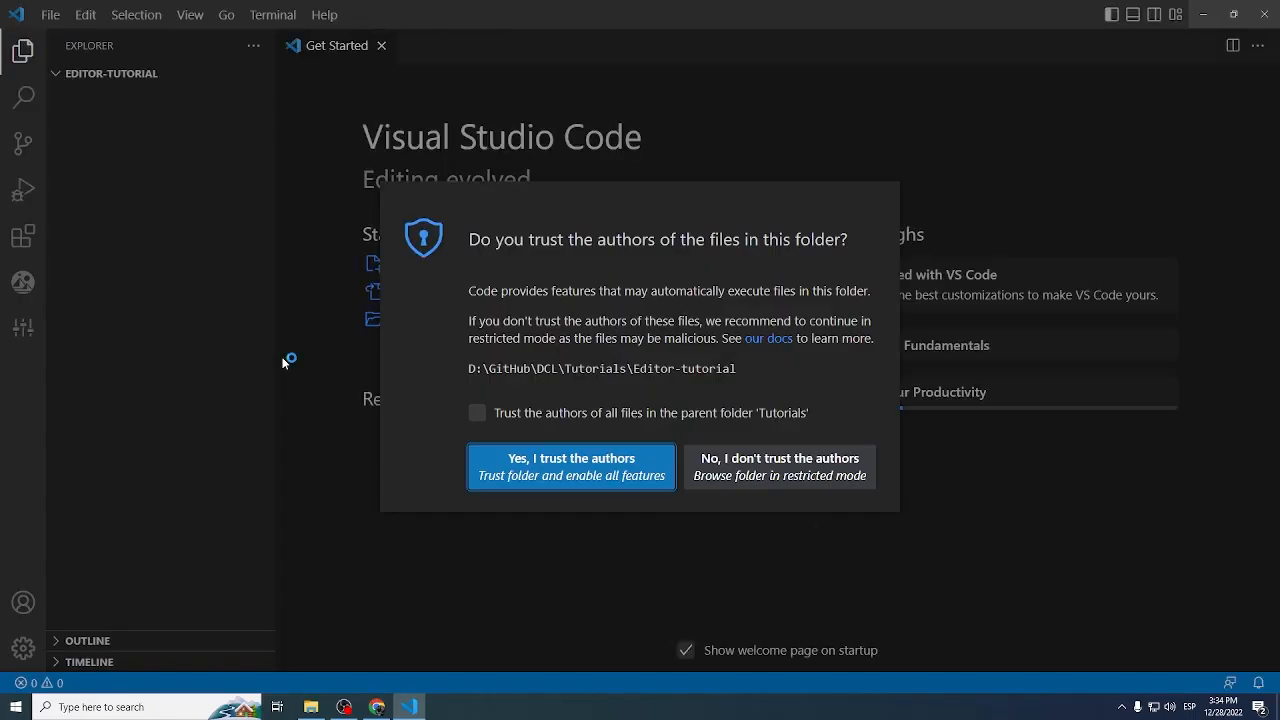
click(570, 466)
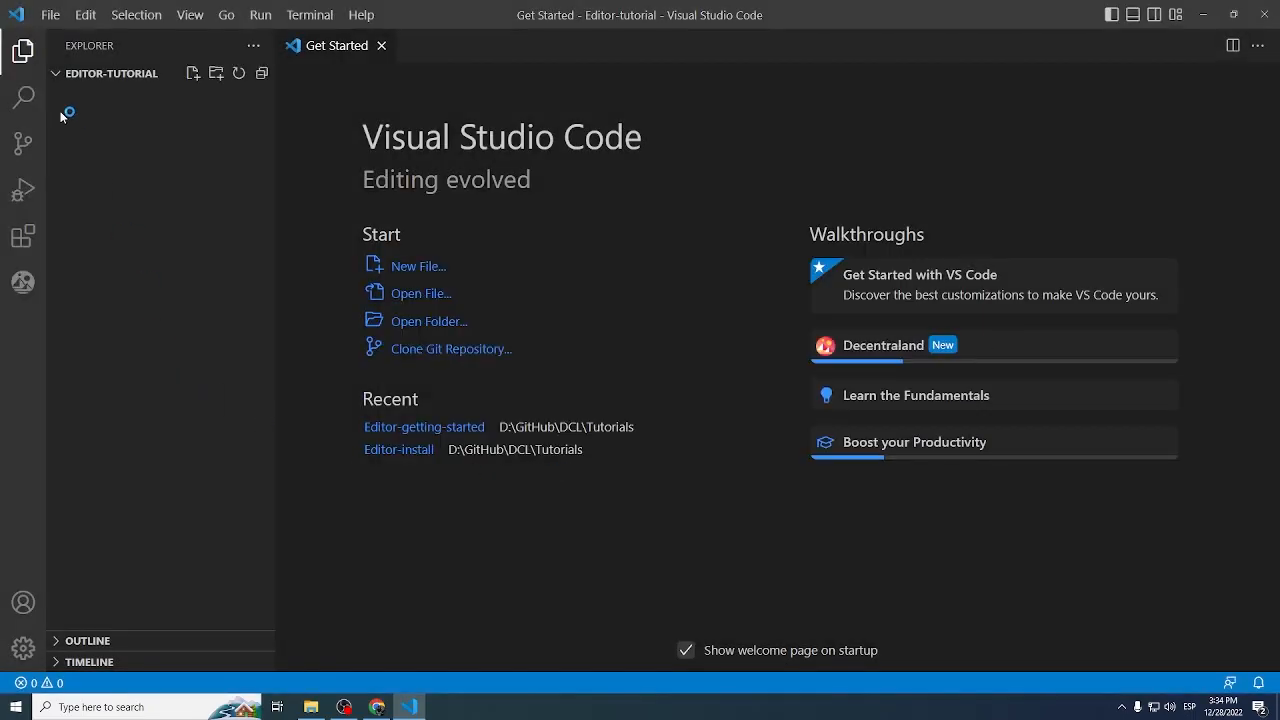
mouse_move(22, 52)
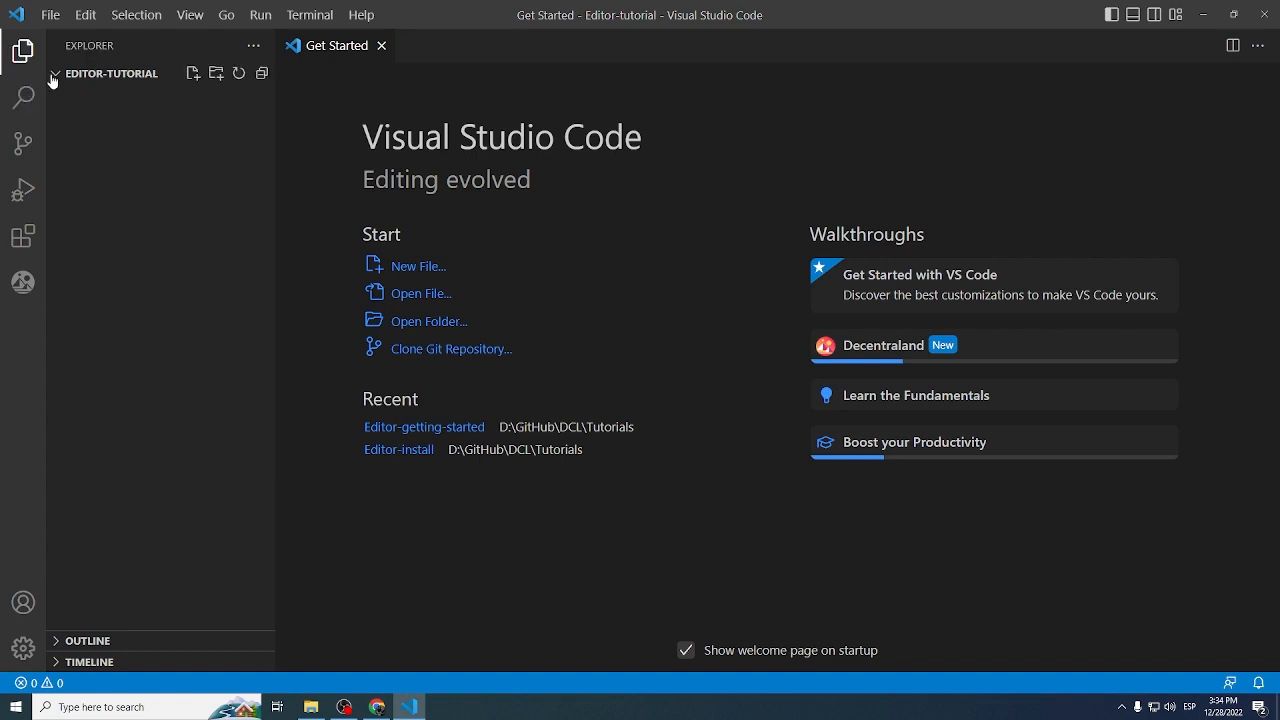
click(22, 280)
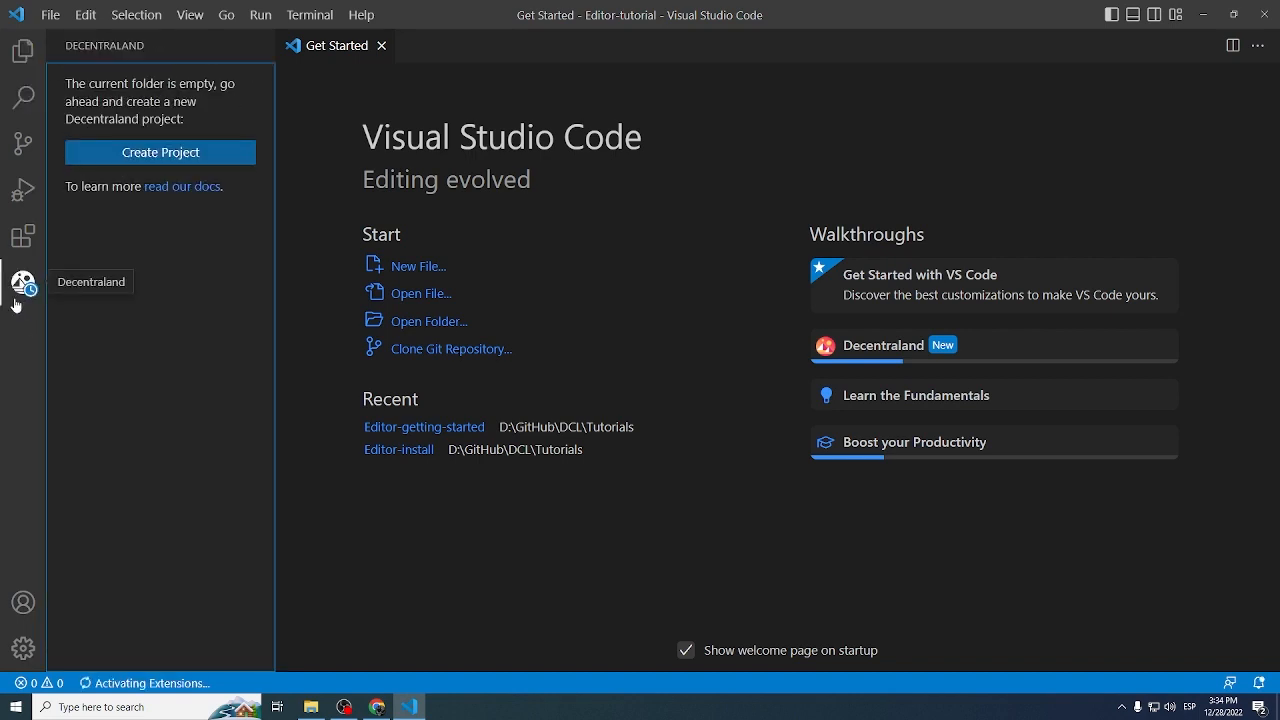
mouse_move(144, 272)
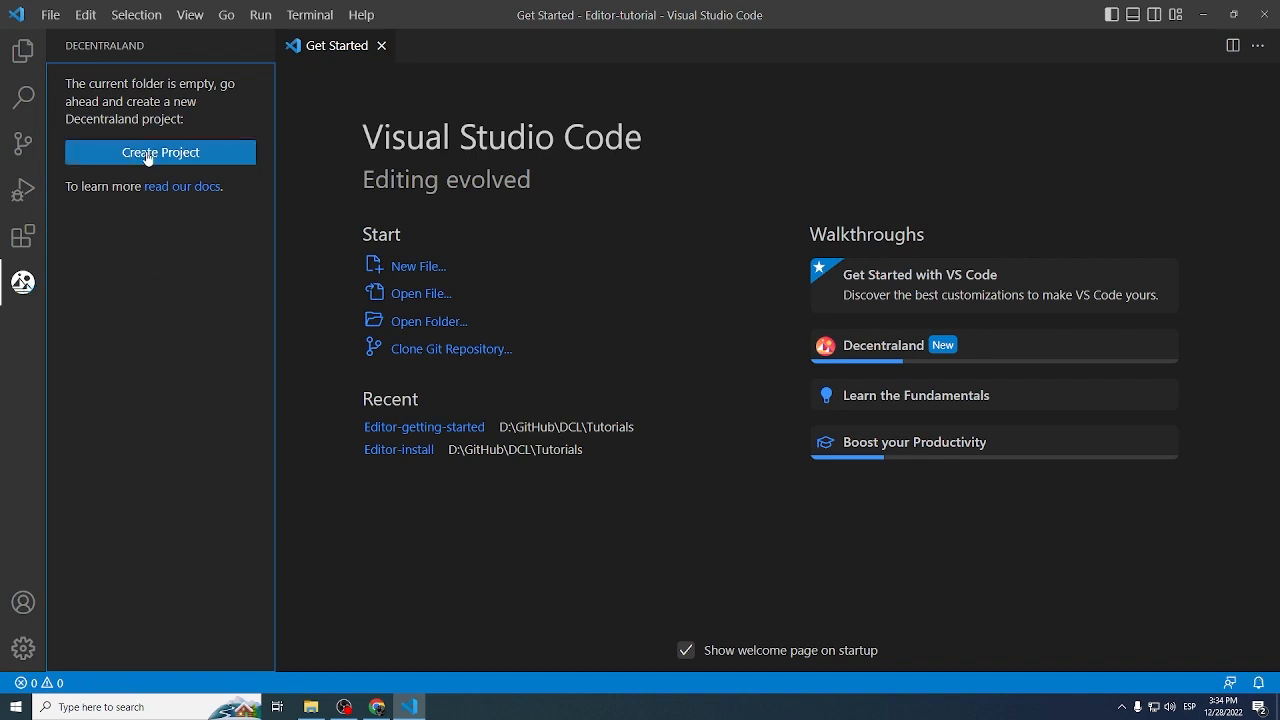
- Create a Scene project from the Cube spawner template, starting dependency installation
click(160, 152)
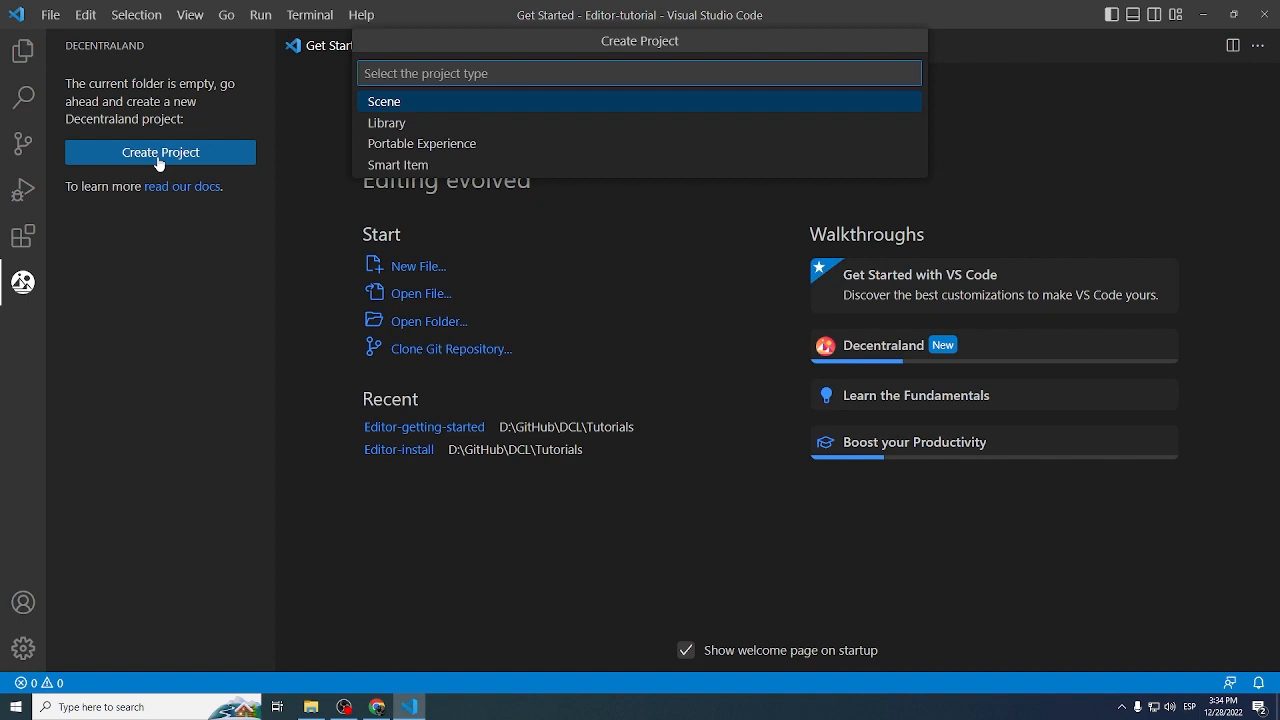
mouse_move(378, 108)
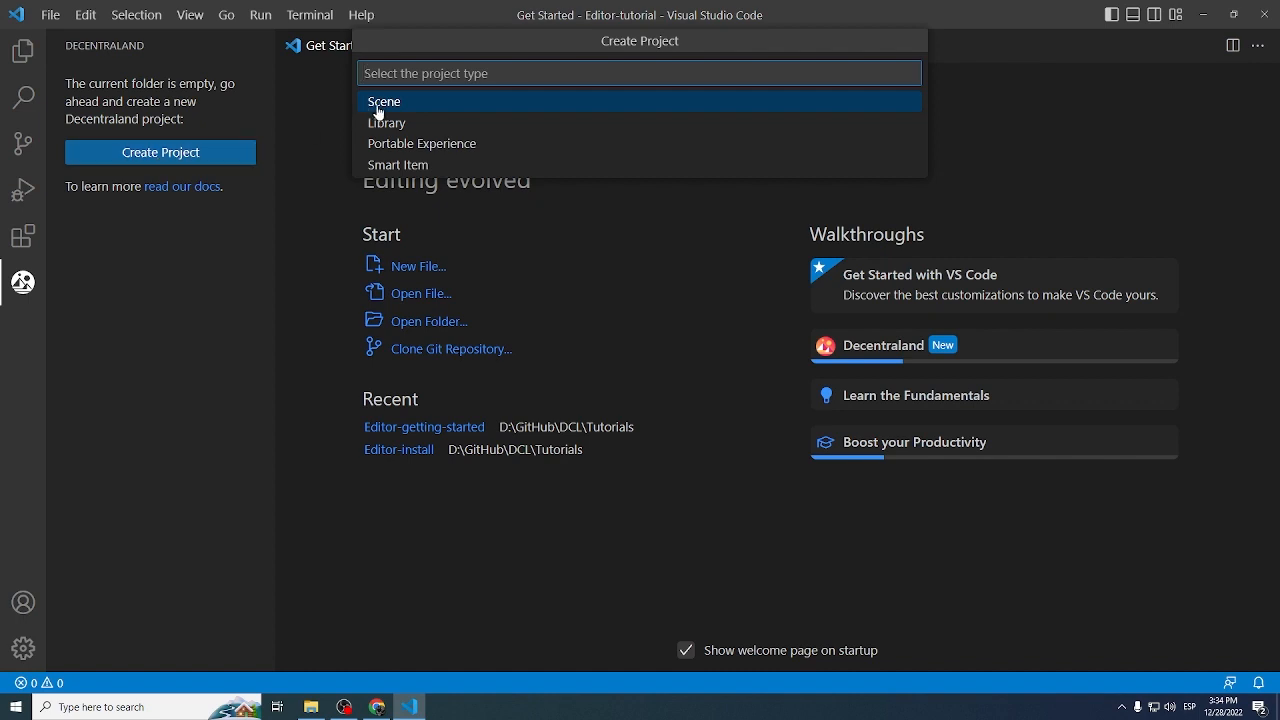
click(384, 100)
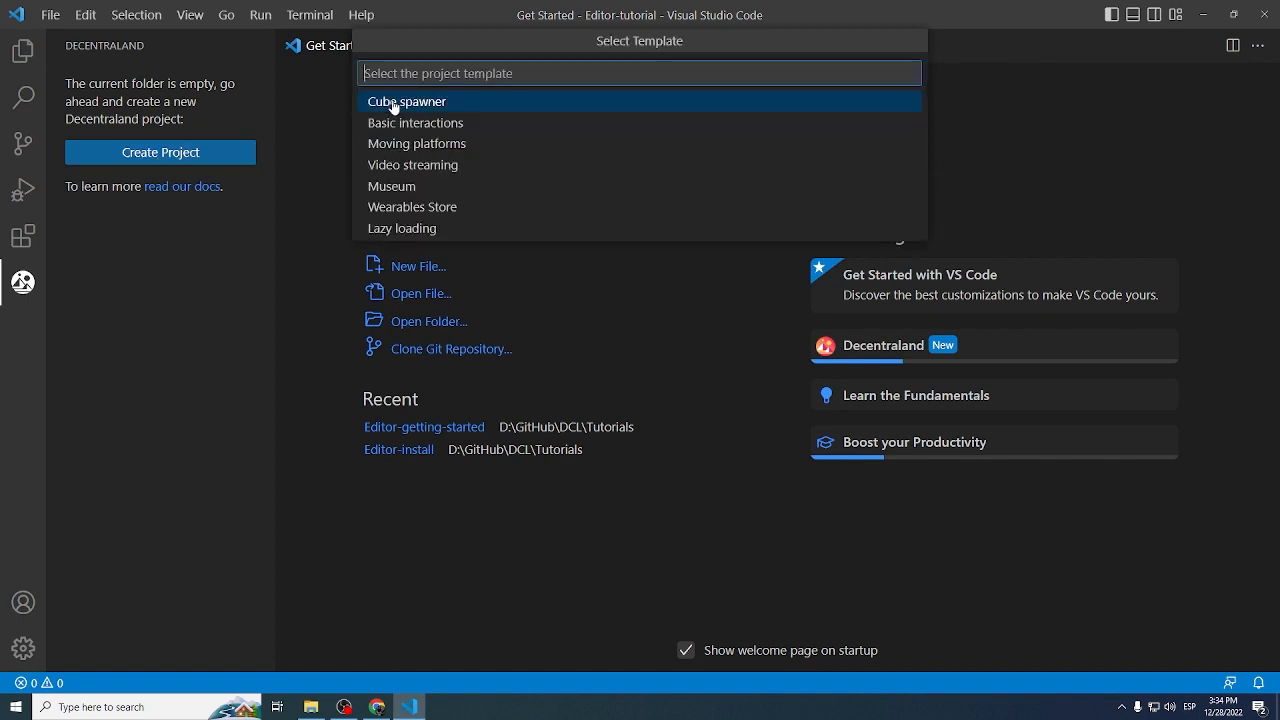
mouse_move(464, 108)
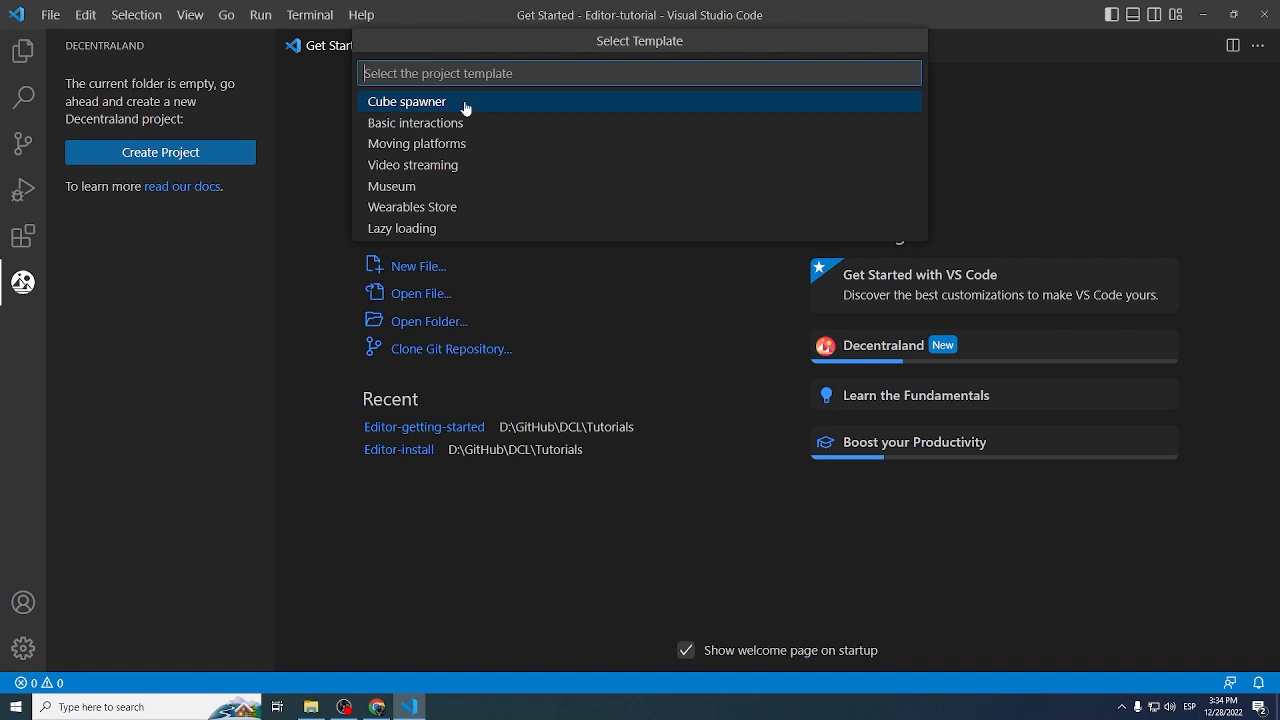
mouse_move(456, 110)
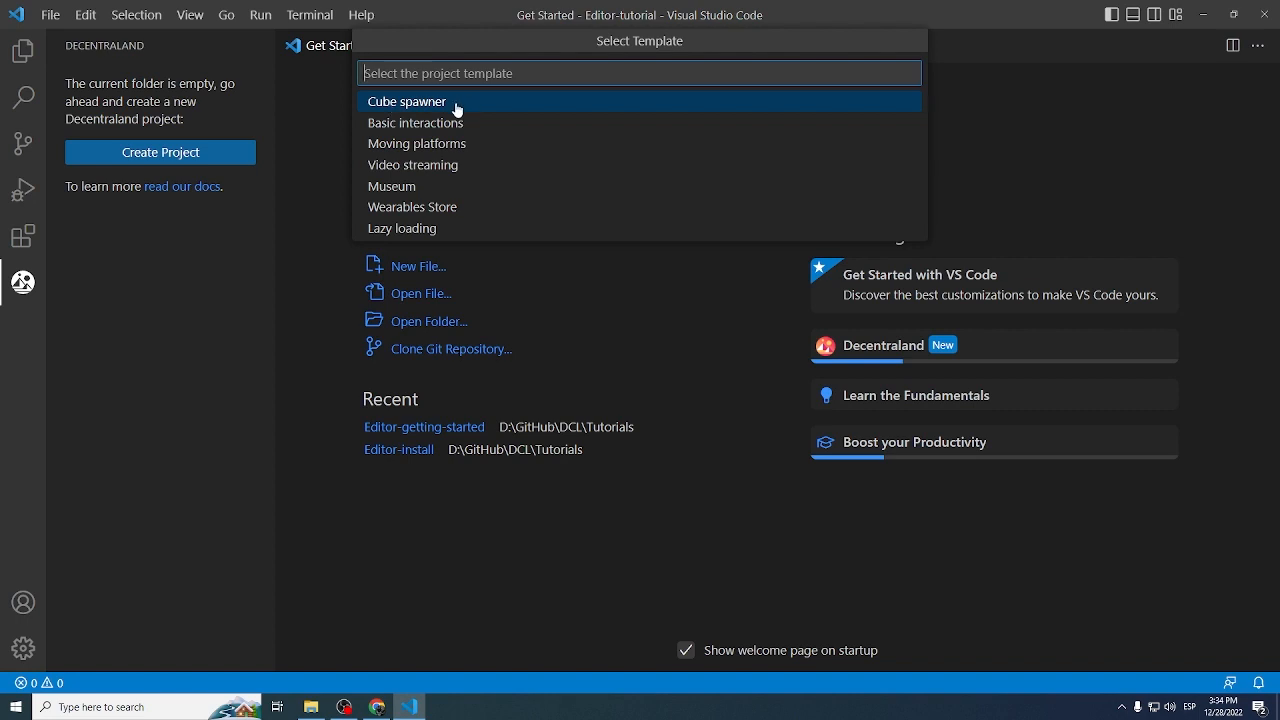
click(408, 100)
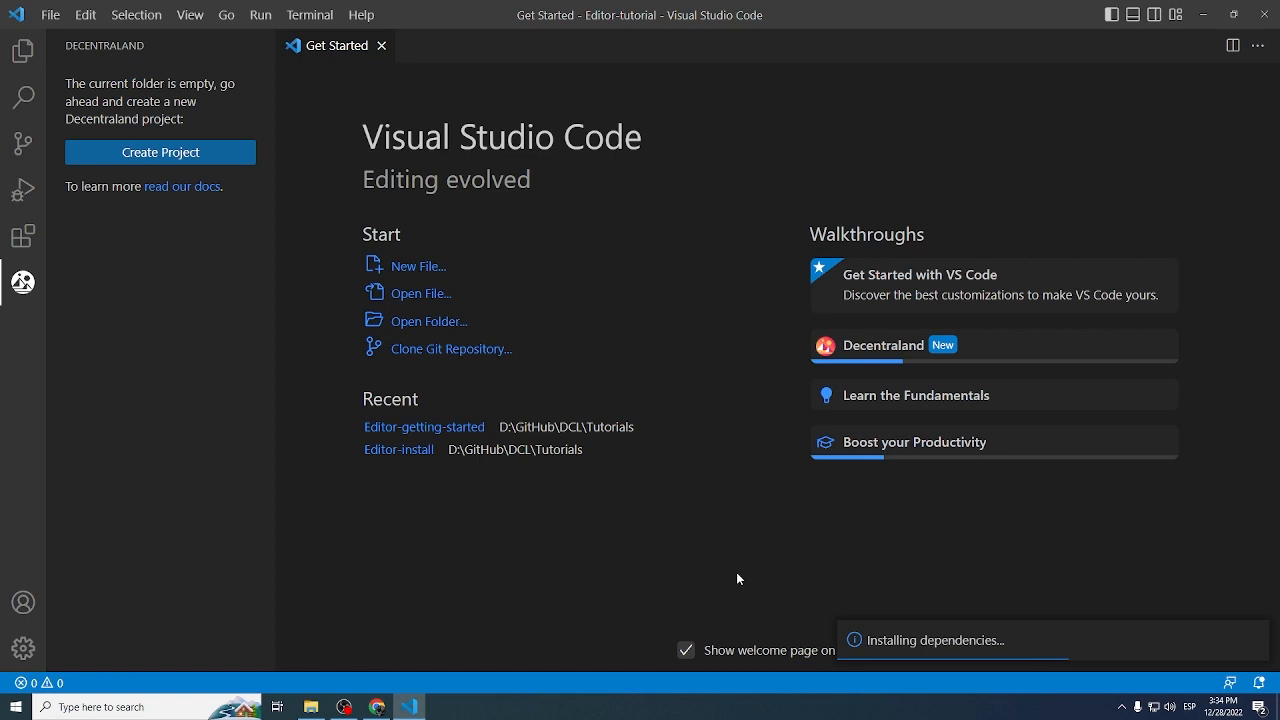
mouse_move(22, 144)
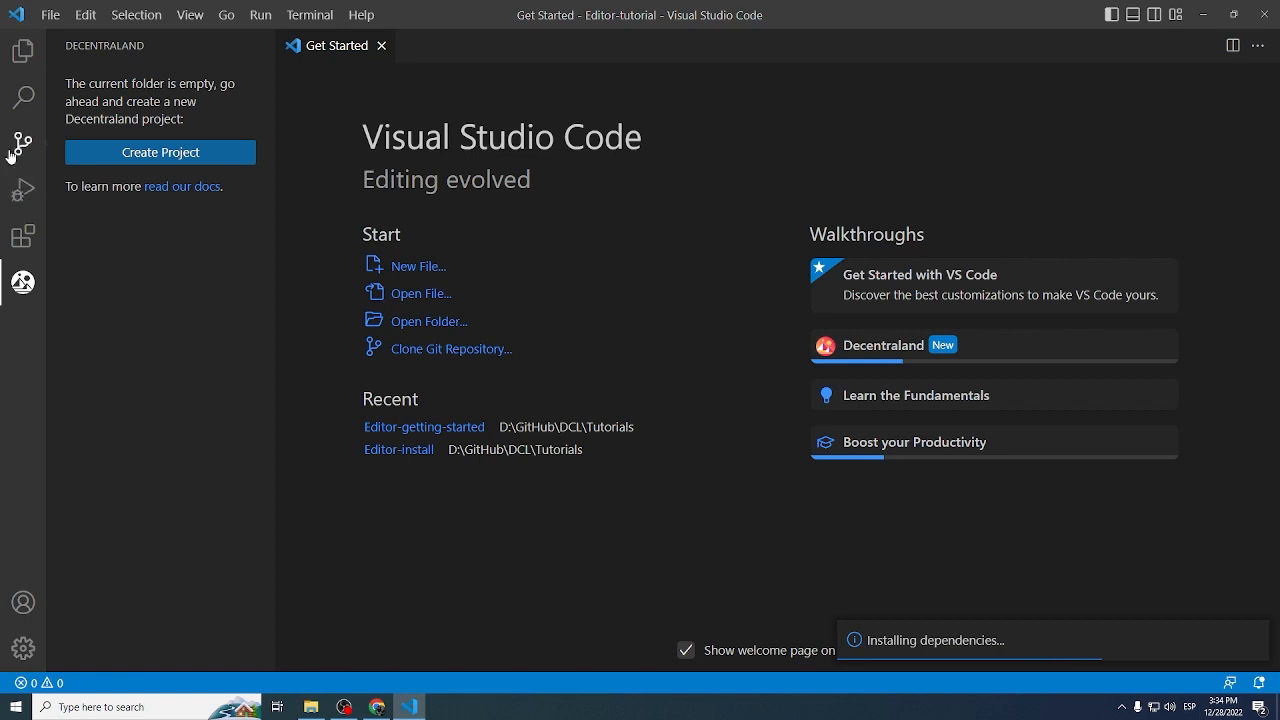
mouse_move(22, 52)
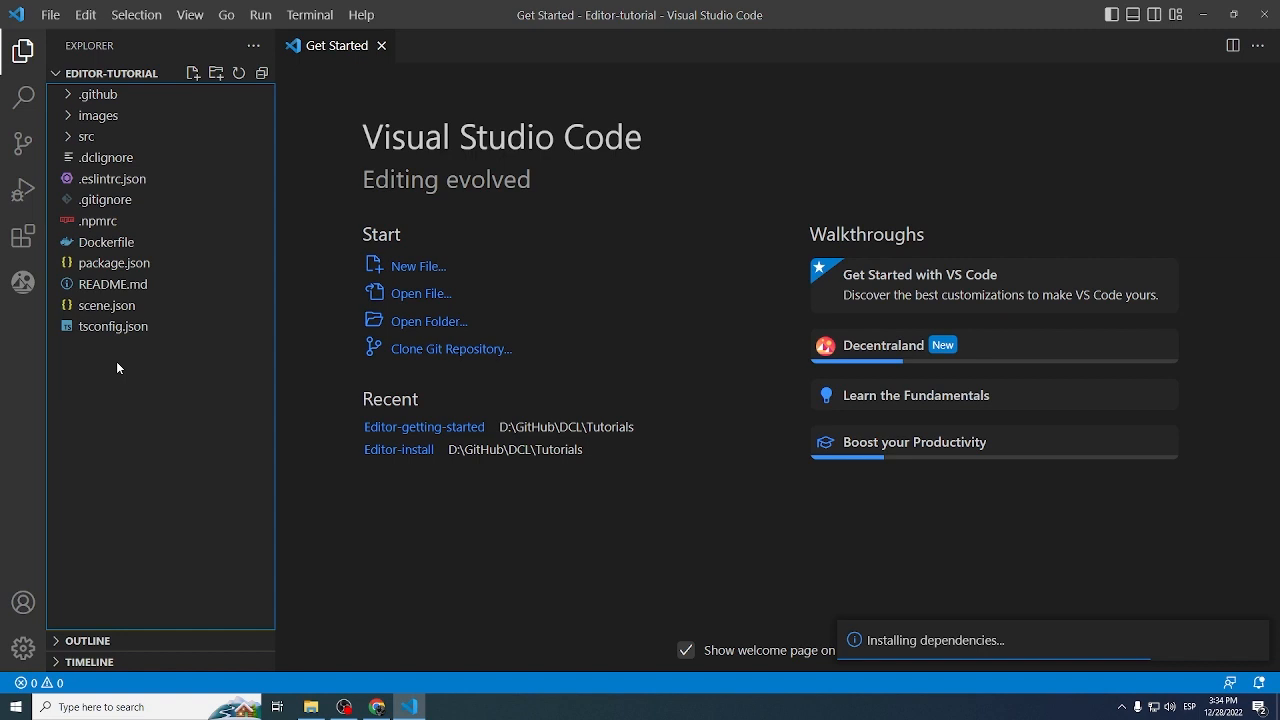
- Expand src and open game.ts, then show the Decentraland panel with Run Scene
click(88, 136)
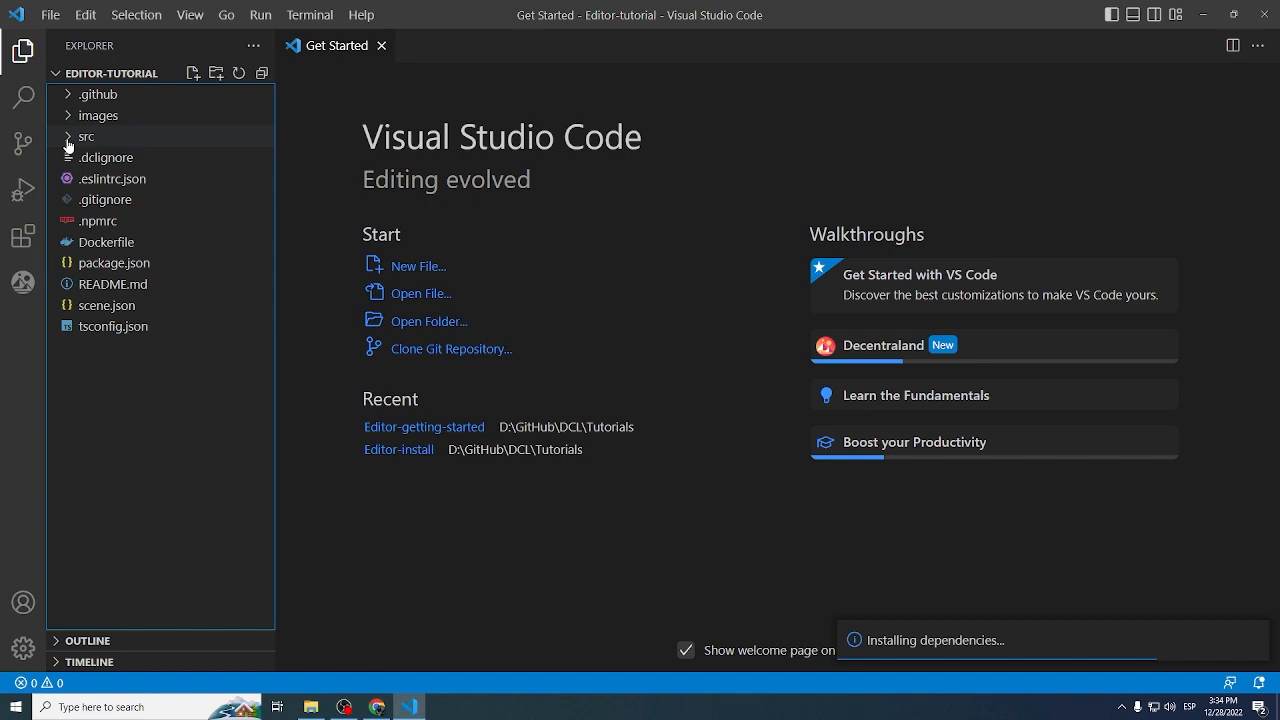
click(84, 136)
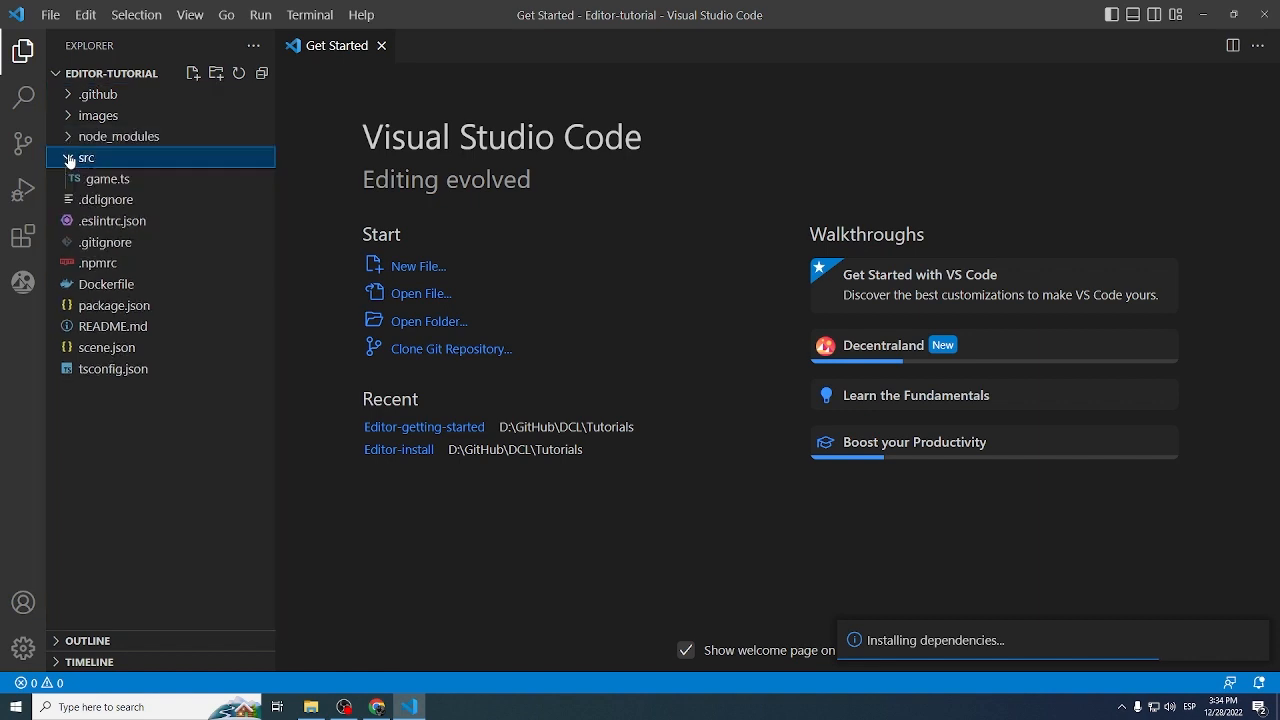
double_click(106, 178)
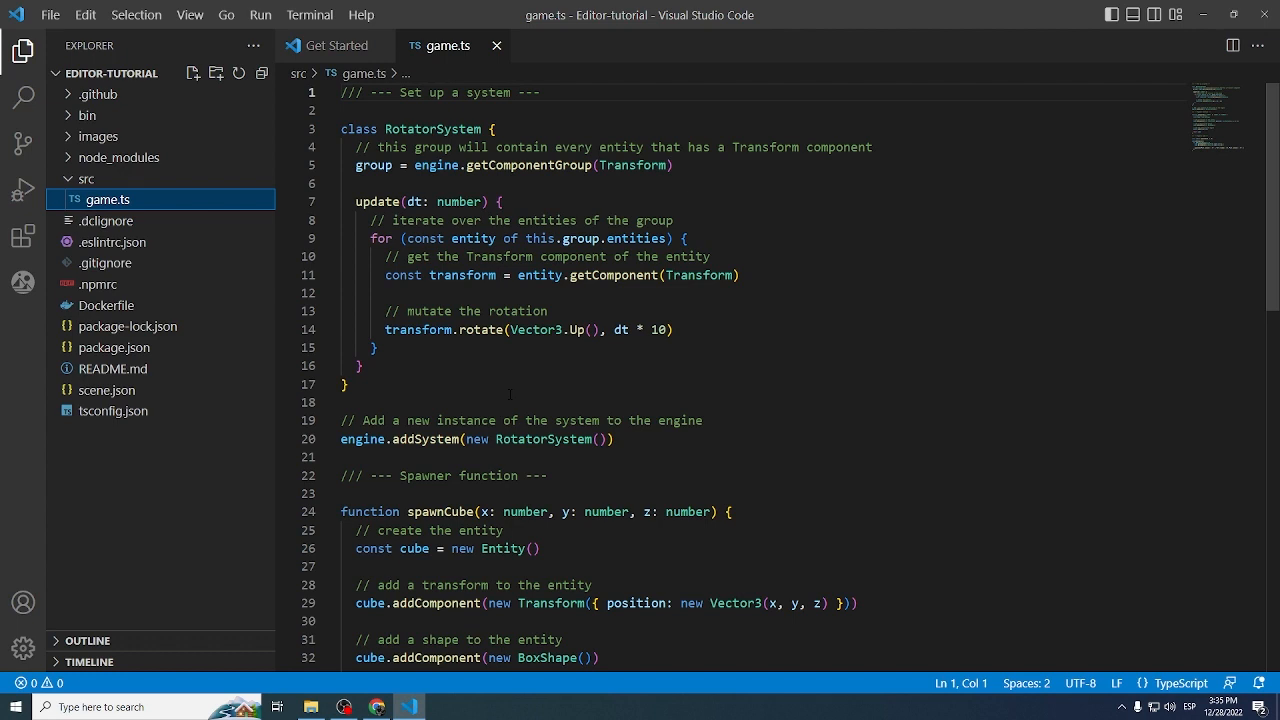
click(22, 284)
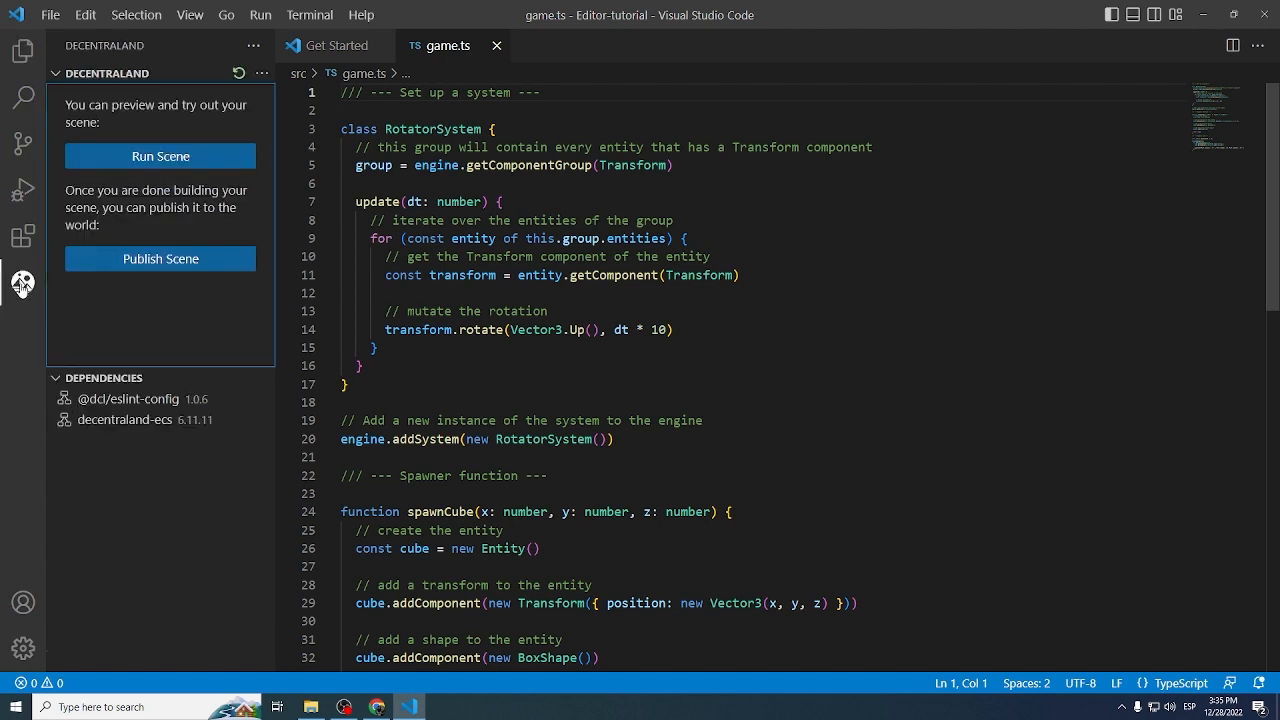
mouse_move(184, 140)
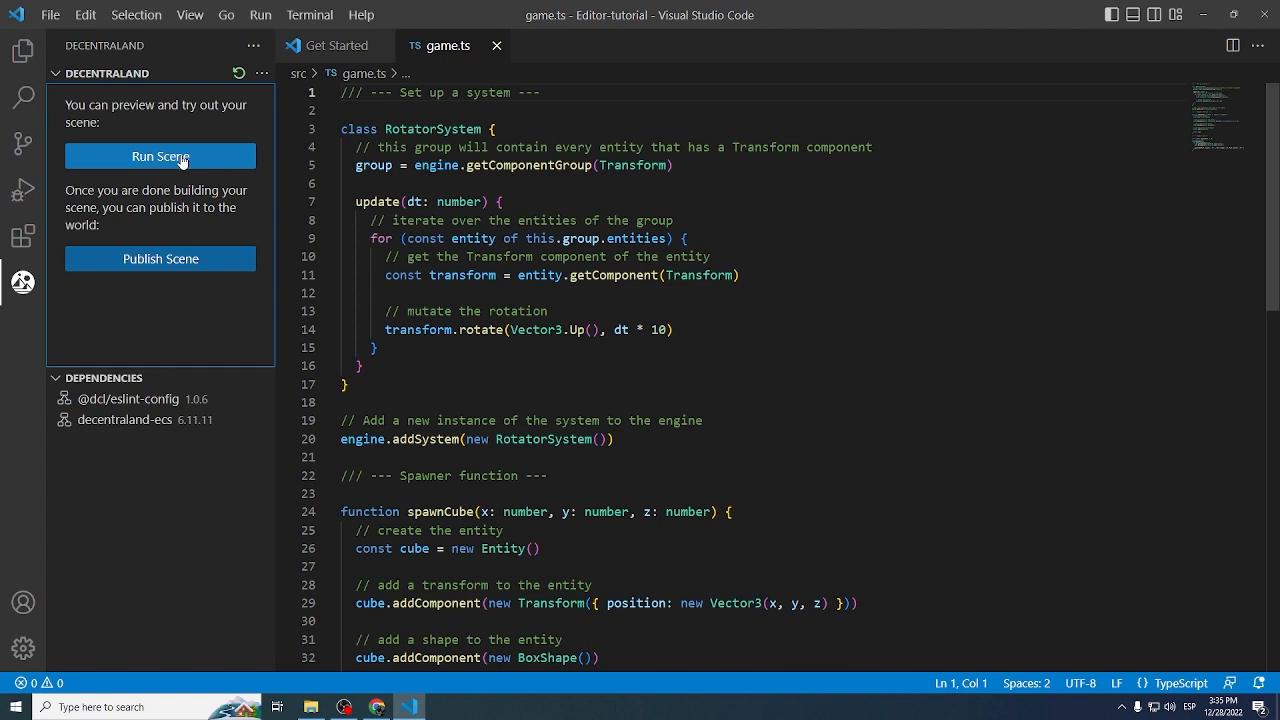
- Run the Cube spawner scene in a live preview beside game.ts
click(160, 156)
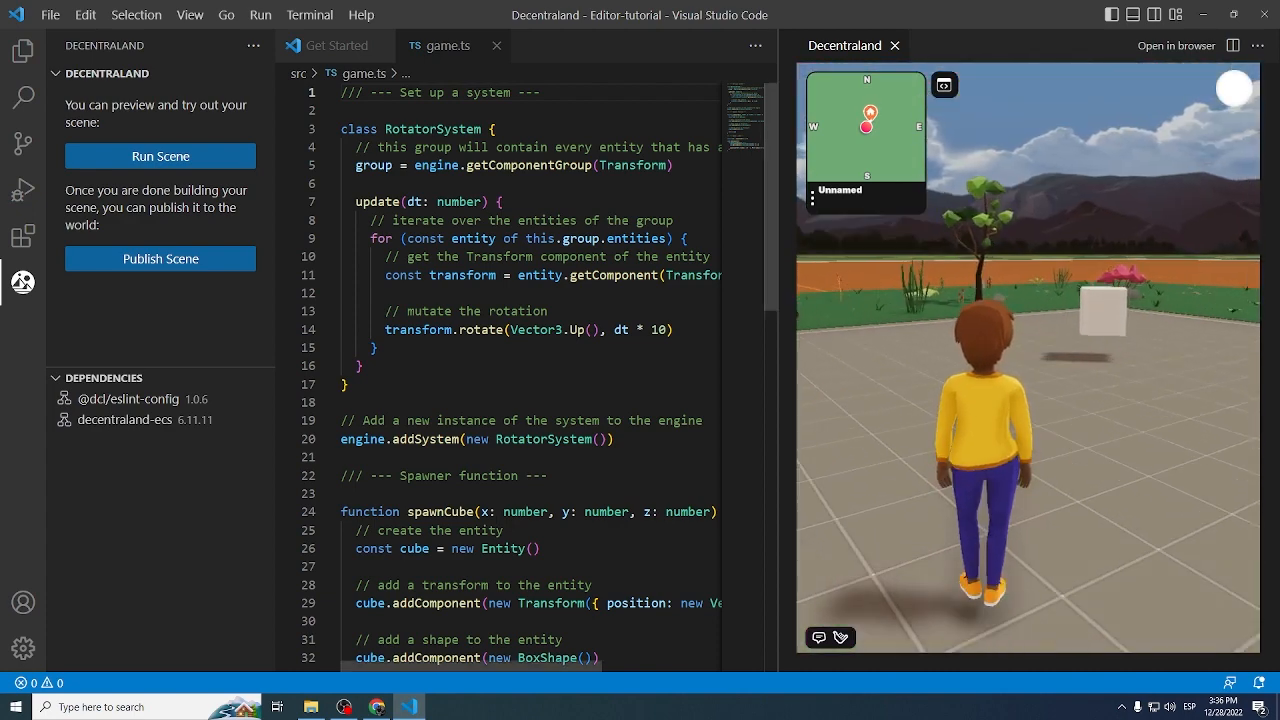
- Change the spawnCube call from (8, 1, 8) to (8, 2, 10) so the cube sits higher
scroll(down, 3)
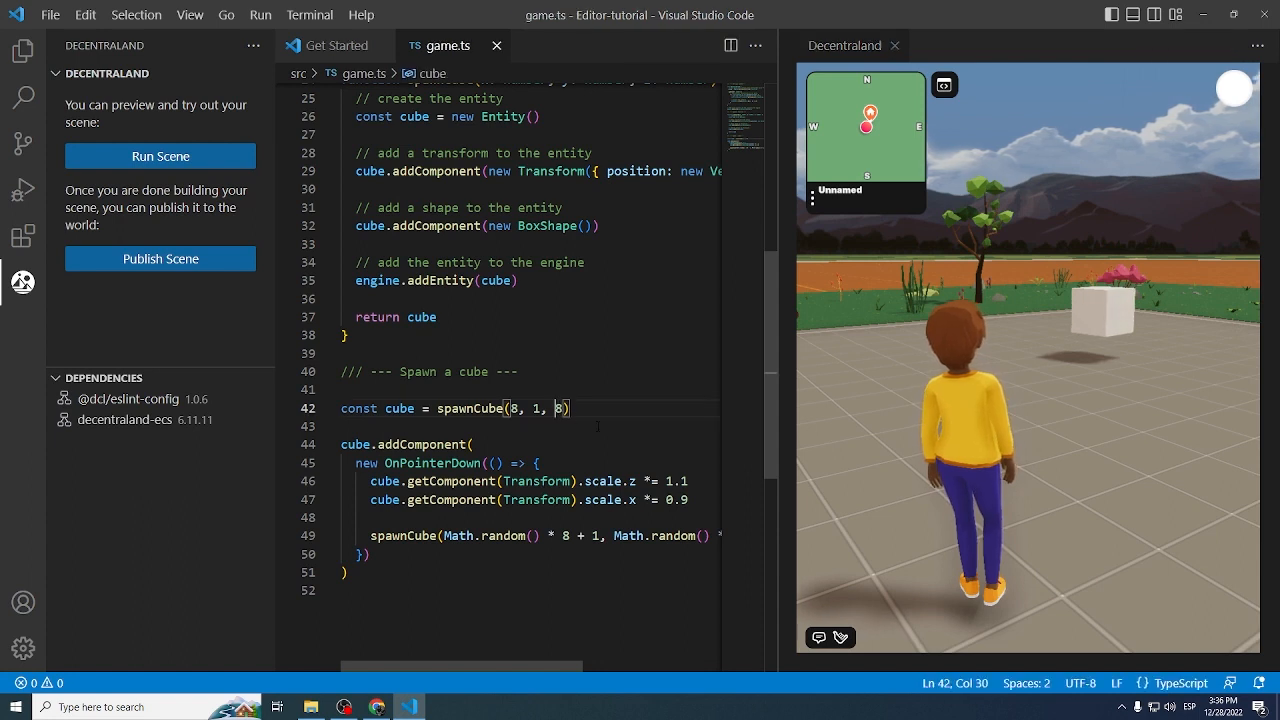
text(10)
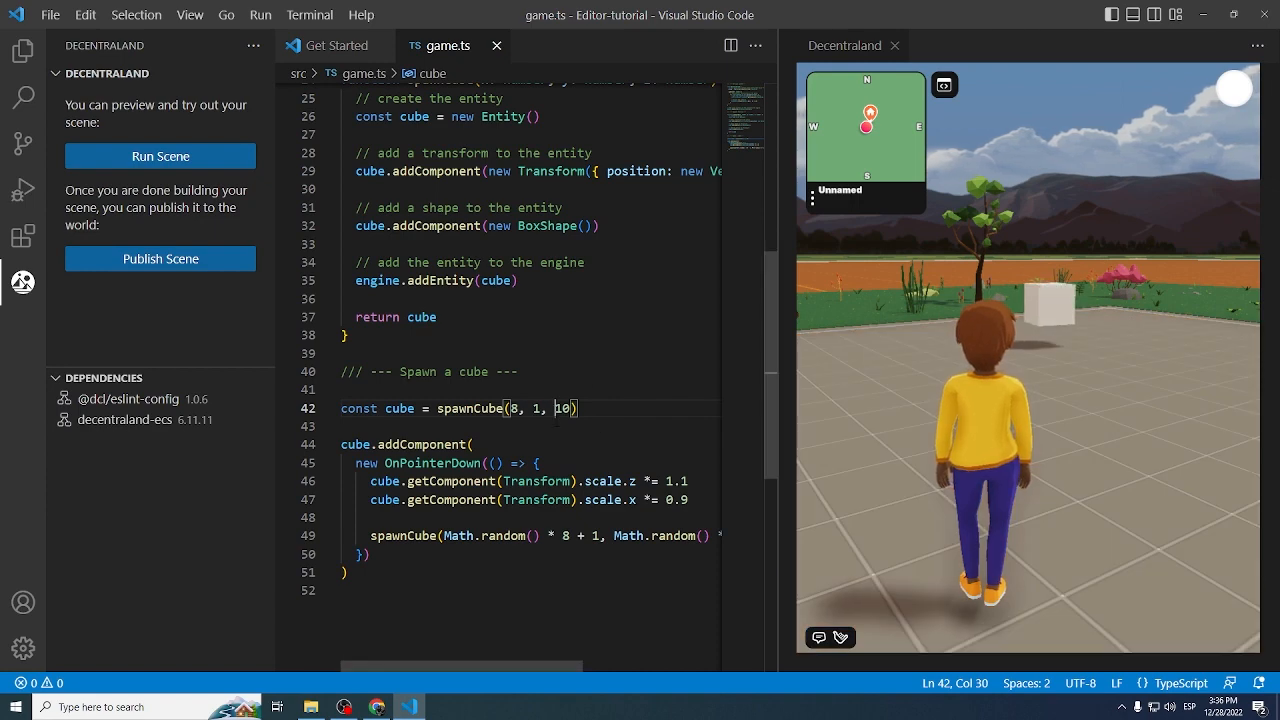
key(Backspace)
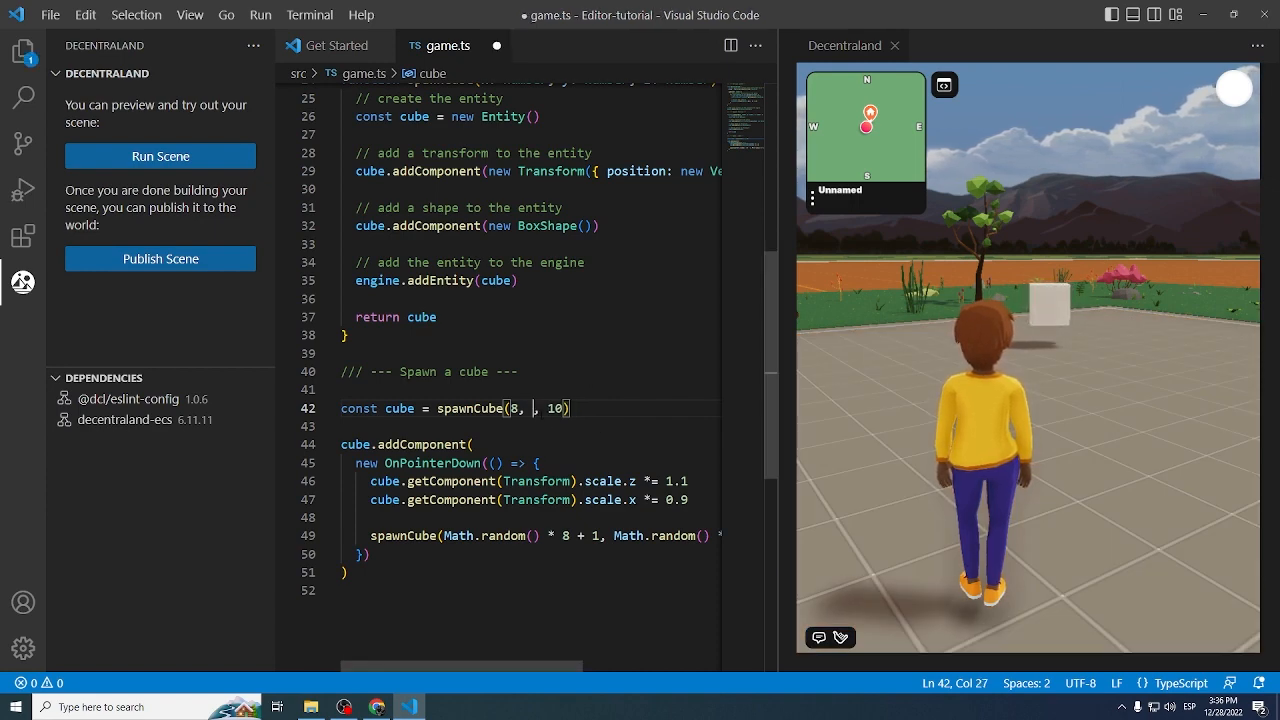
text(2)
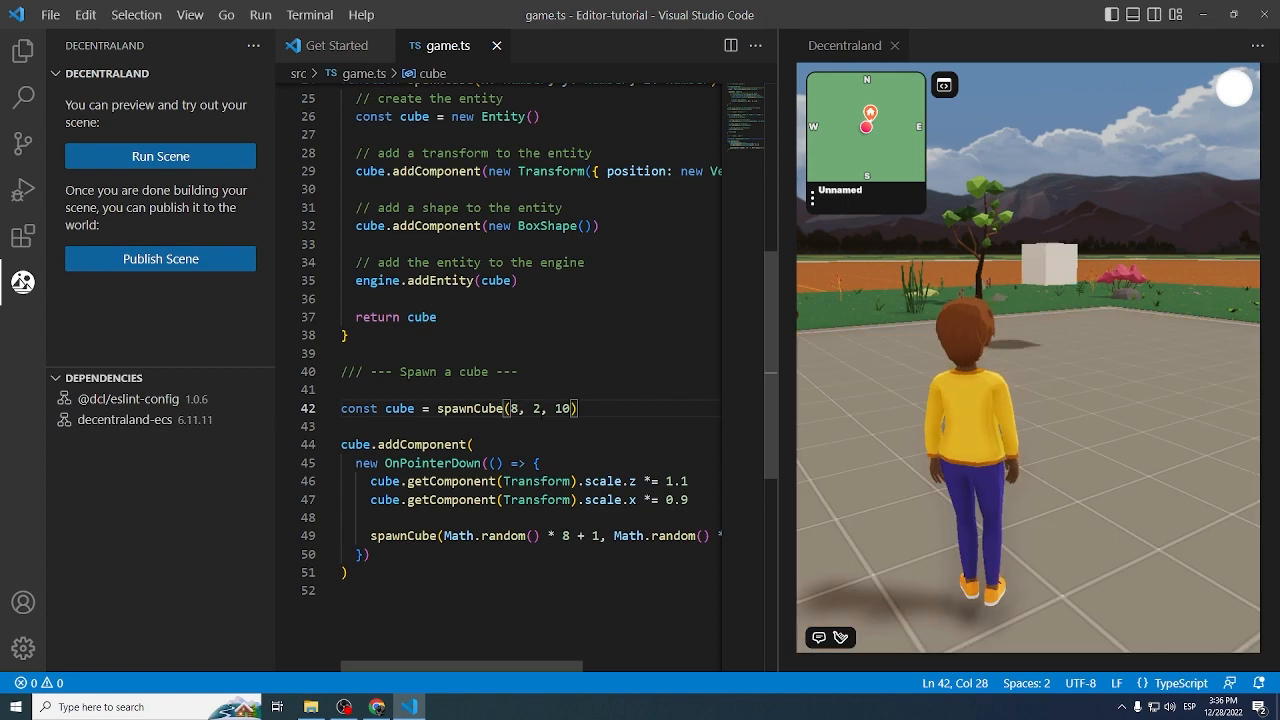